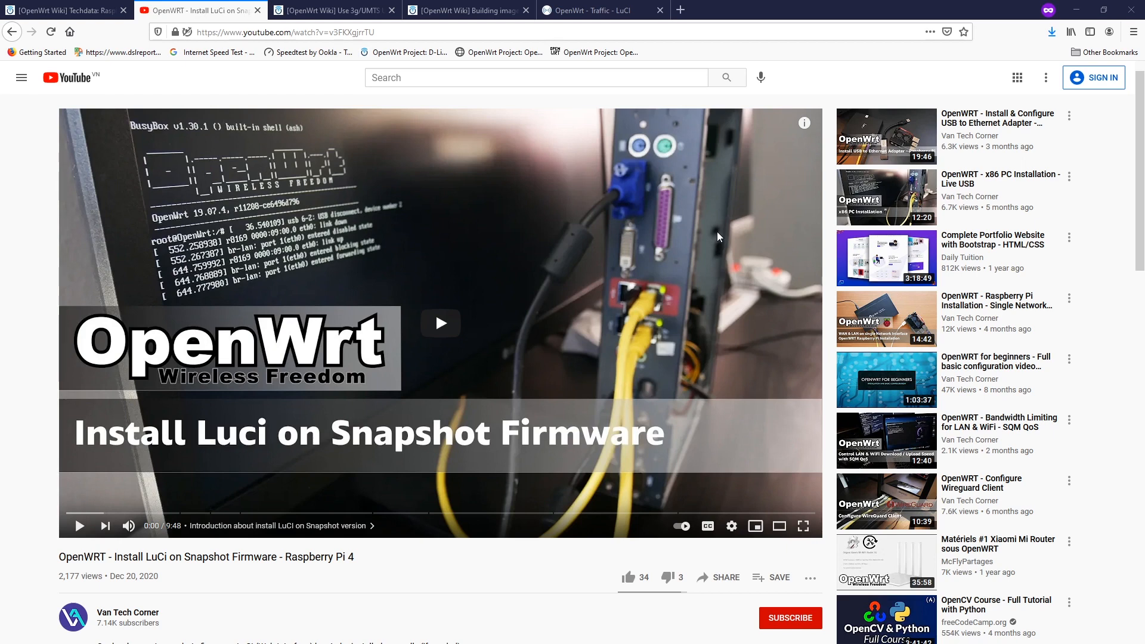
Step: Open the 3G/UMTS USB dongle wiki guide at its Required Packages section
{"action": "left_click", "coordinate": [332, 10]}
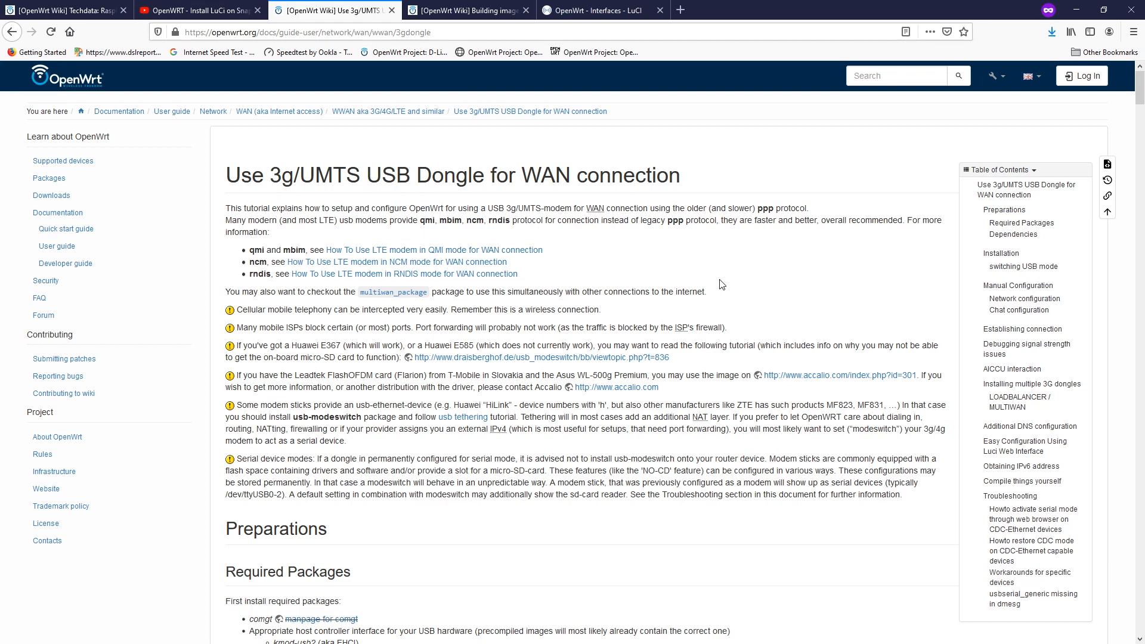
{"action": "mouse_move", "coordinate": [338, 195]}
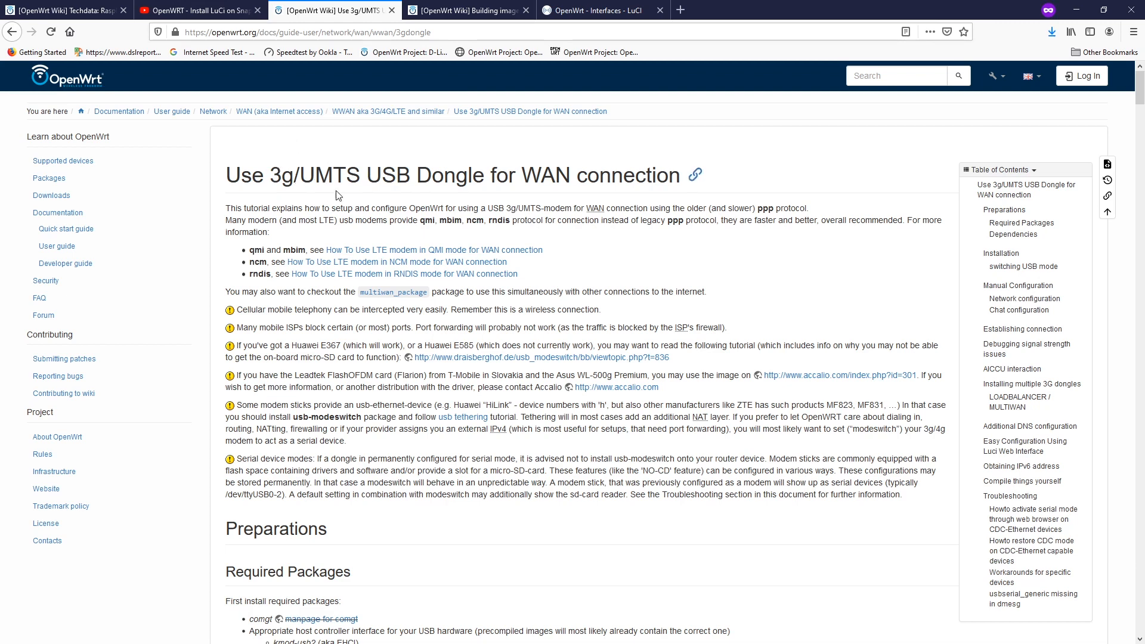
{"action": "mouse_move", "coordinate": [555, 205]}
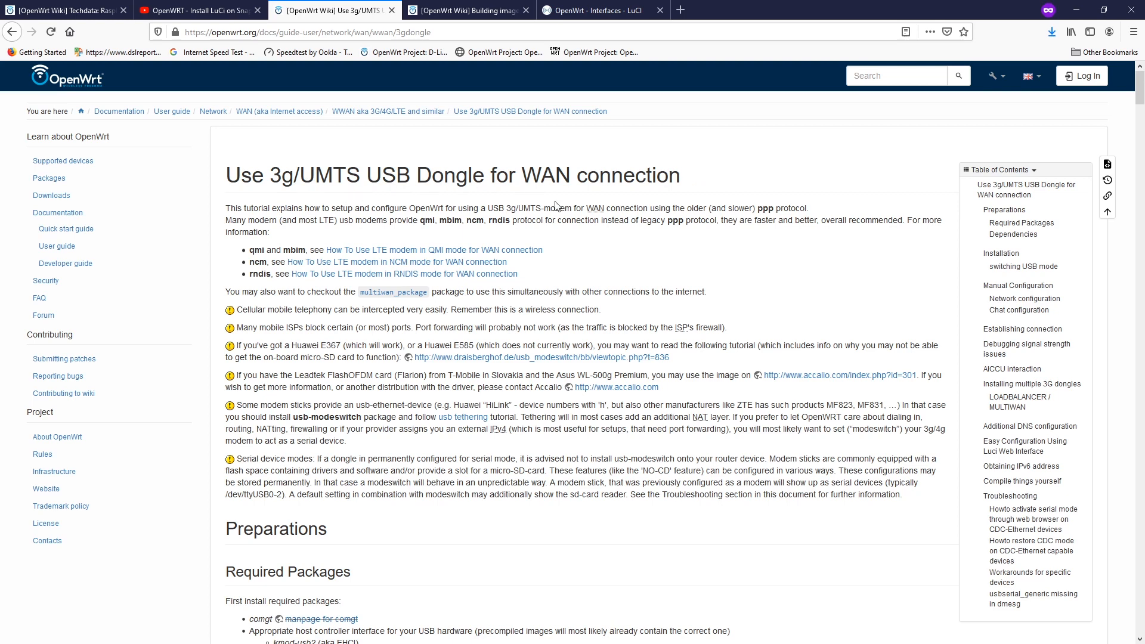
{"action": "scroll", "scroll_direction": "down", "scroll_amount": 3}
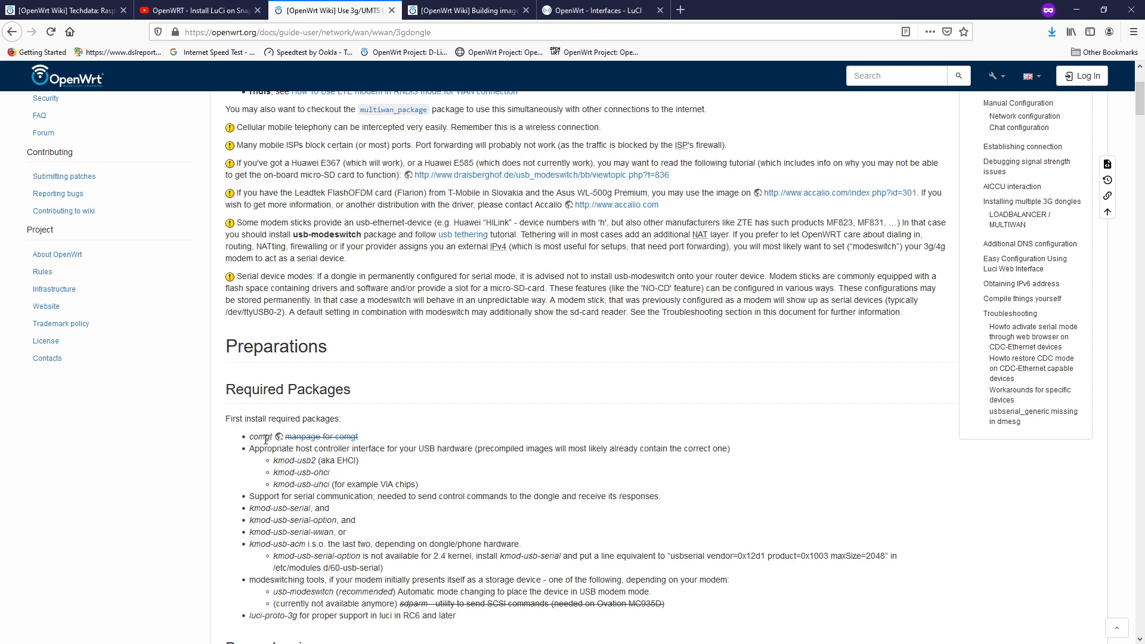
{"action": "scroll", "scroll_direction": "down", "scroll_amount": 3}
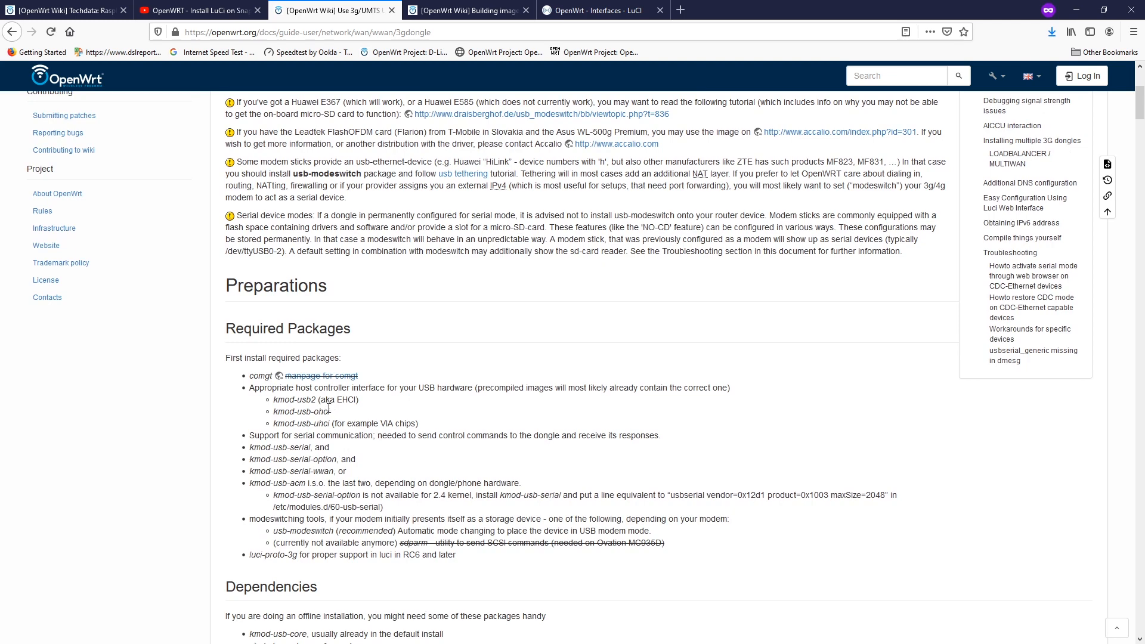
{"action": "double_click", "coordinate": [299, 411]}
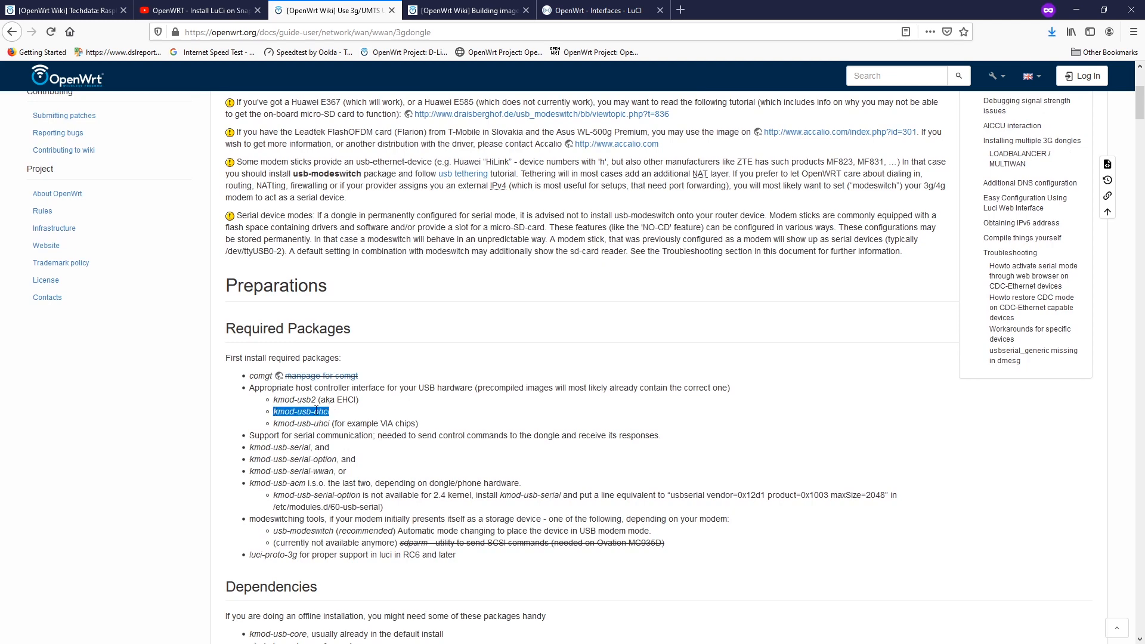
{"action": "mouse_move", "coordinate": [336, 427]}
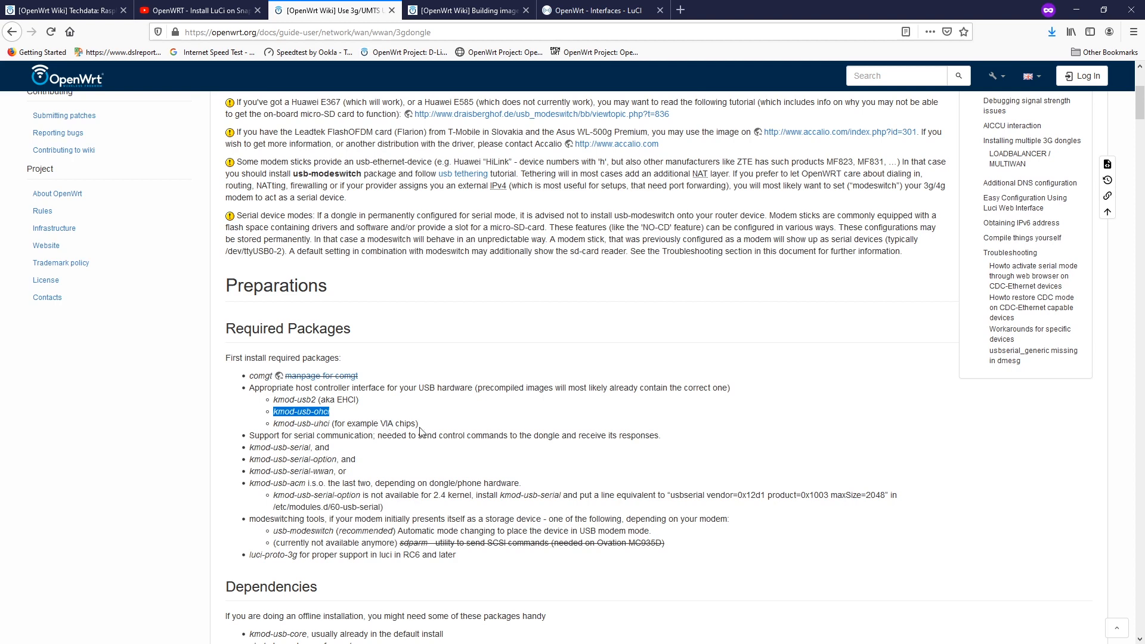
{"action": "mouse_move", "coordinate": [366, 451]}
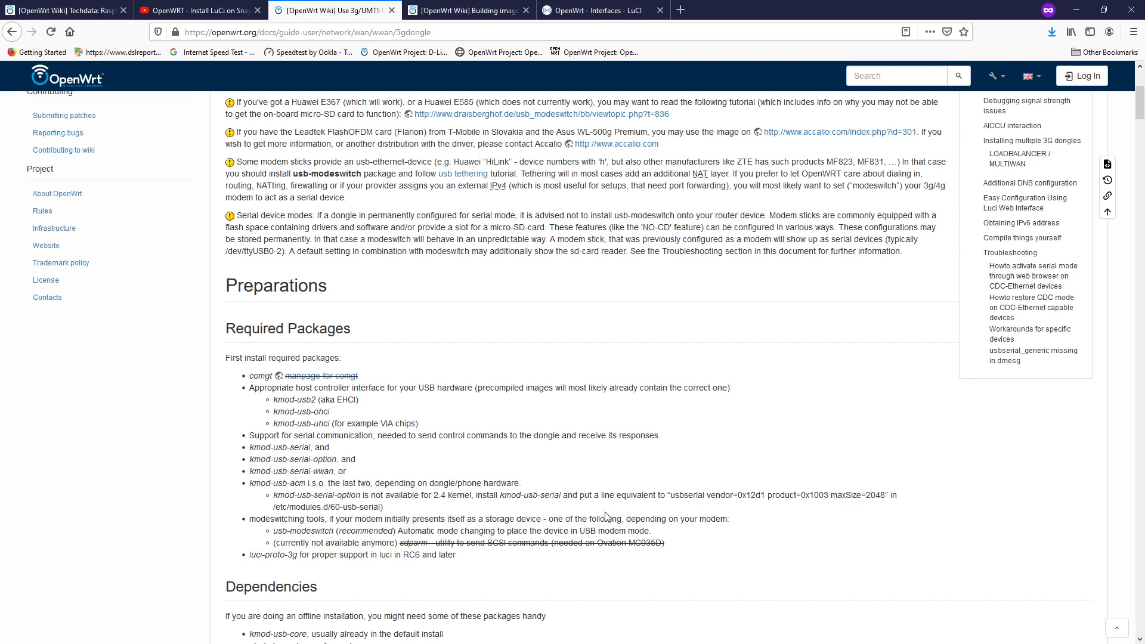
{"action": "mouse_move", "coordinate": [339, 534]}
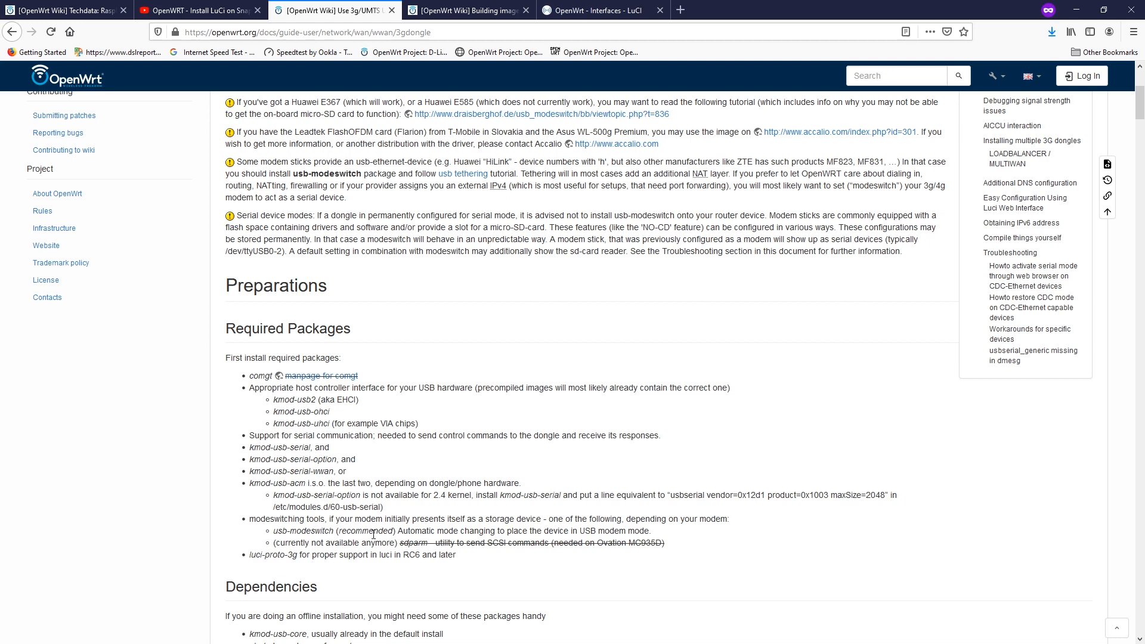
{"action": "double_click", "coordinate": [303, 530]}
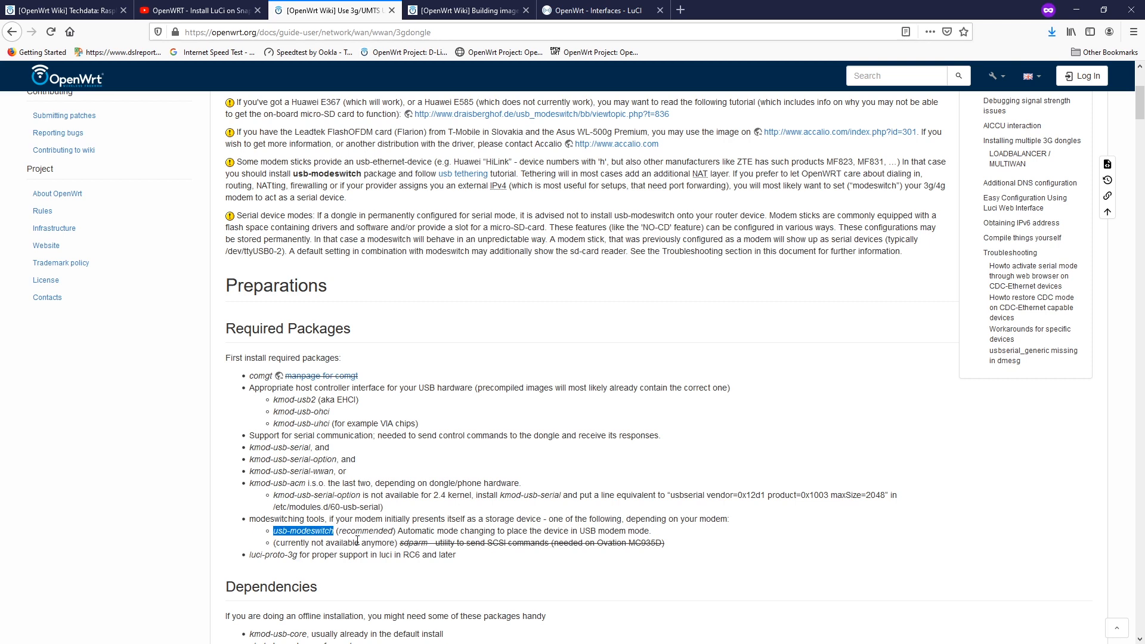
{"action": "mouse_move", "coordinate": [311, 557]}
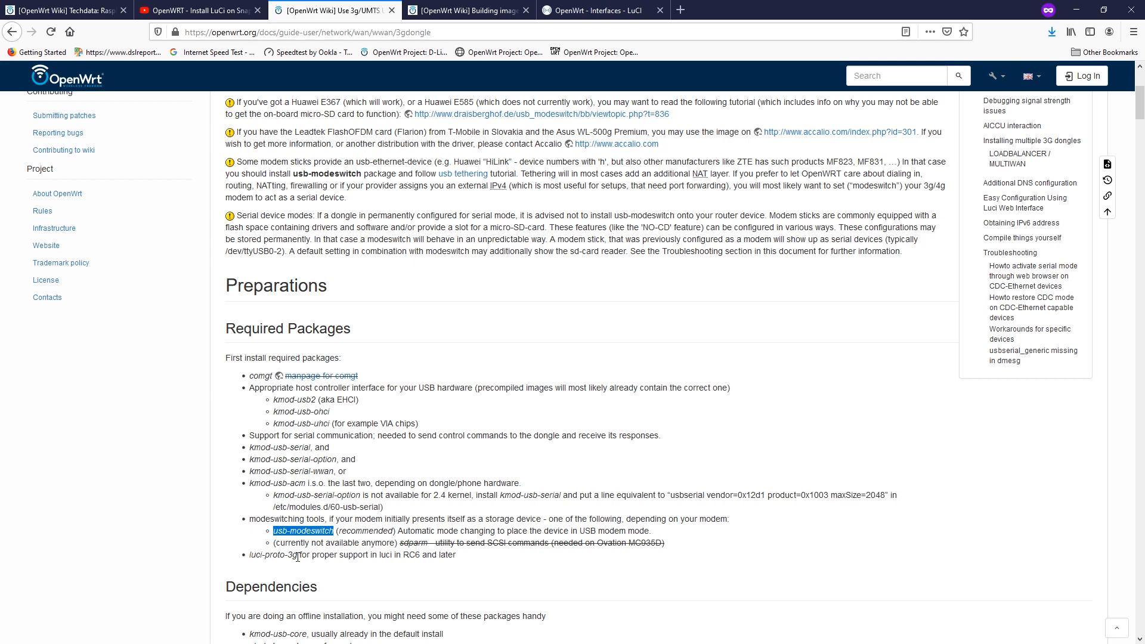
Step: Check kmod-usb-serial-sierrawireless in the image-building guide, then bring up the router terminal
{"action": "left_click", "coordinate": [467, 11]}
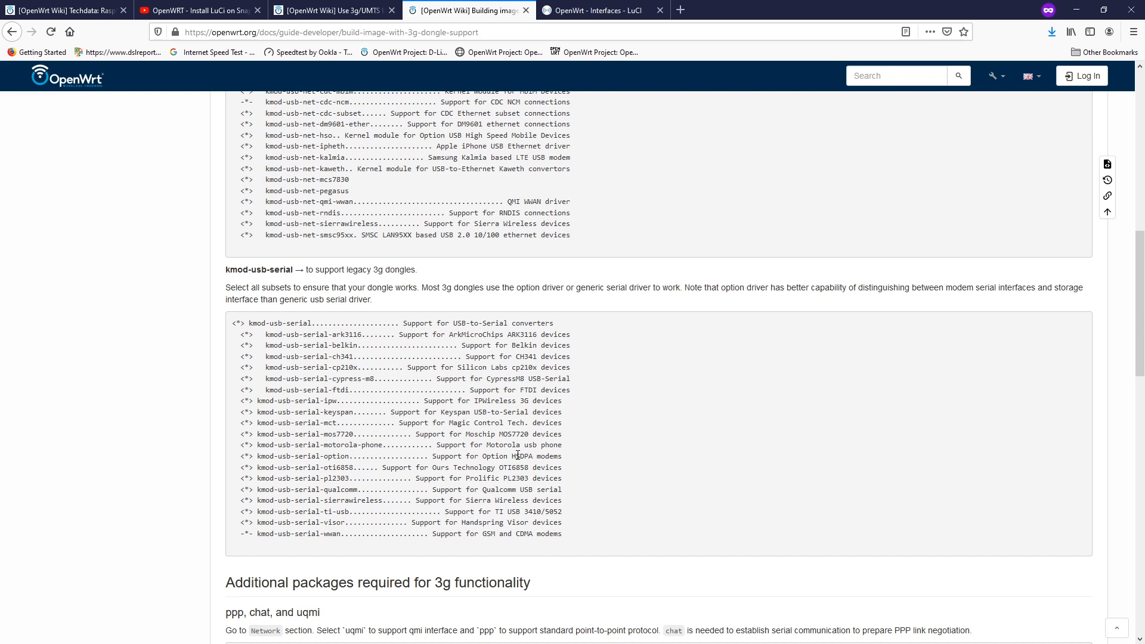
{"action": "mouse_move", "coordinate": [386, 487]}
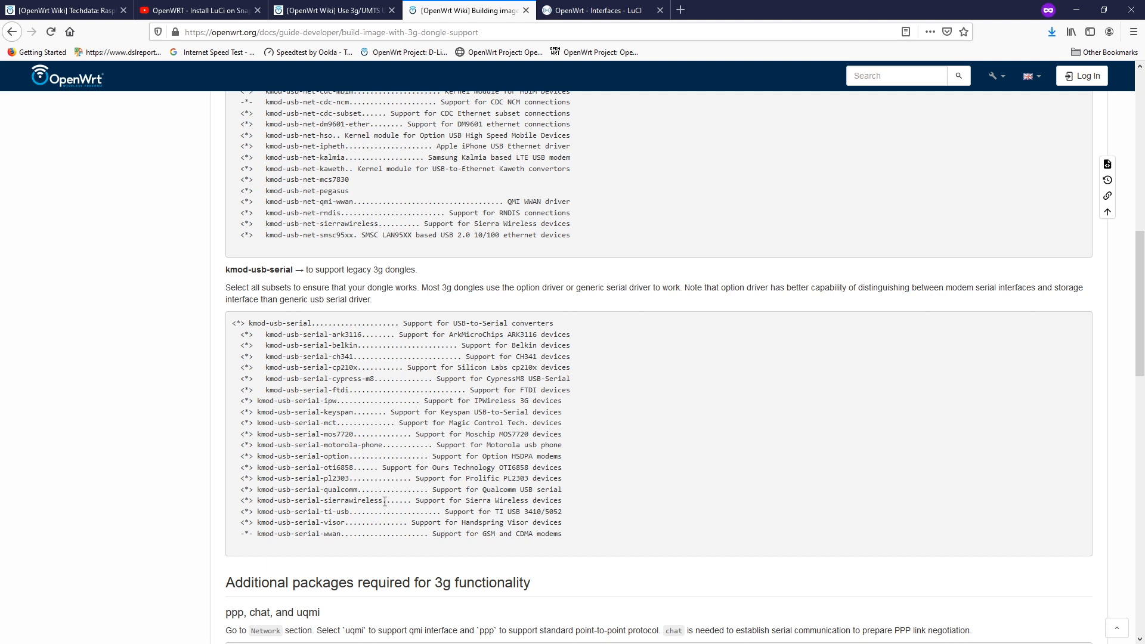
{"action": "double_click", "coordinate": [321, 500]}
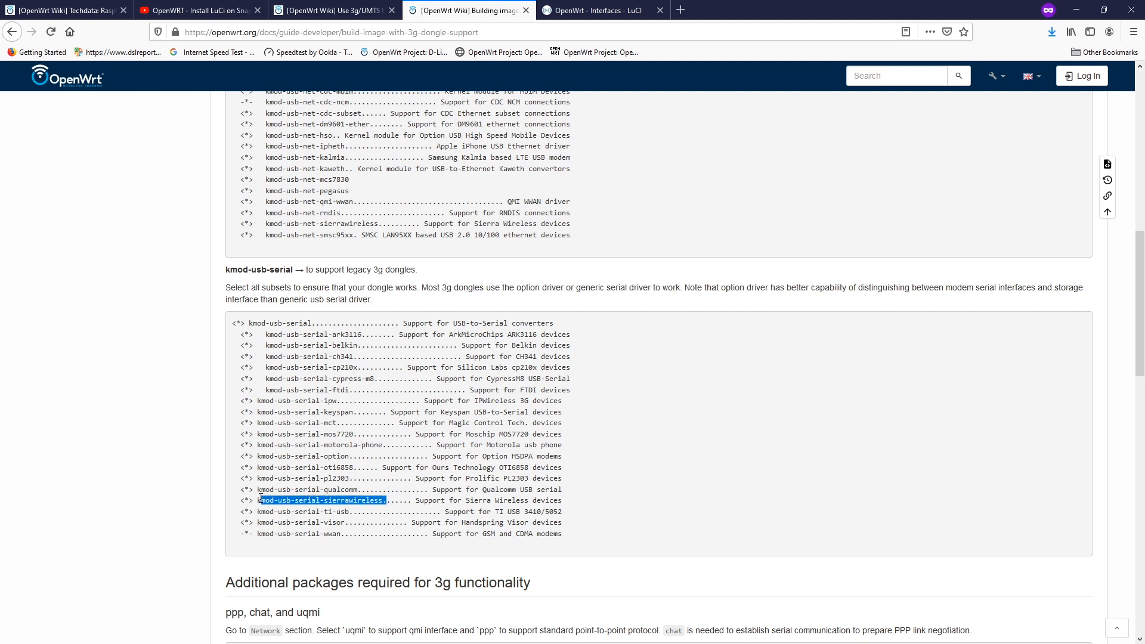
{"action": "mouse_move", "coordinate": [340, 501]}
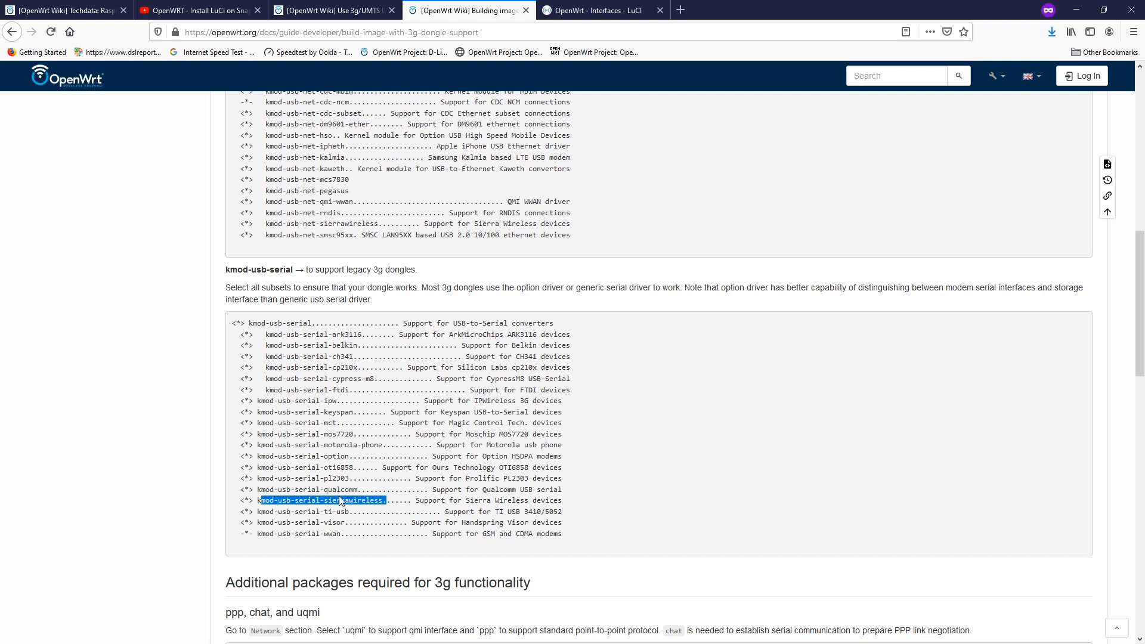
{"action": "mouse_move", "coordinate": [361, 448]}
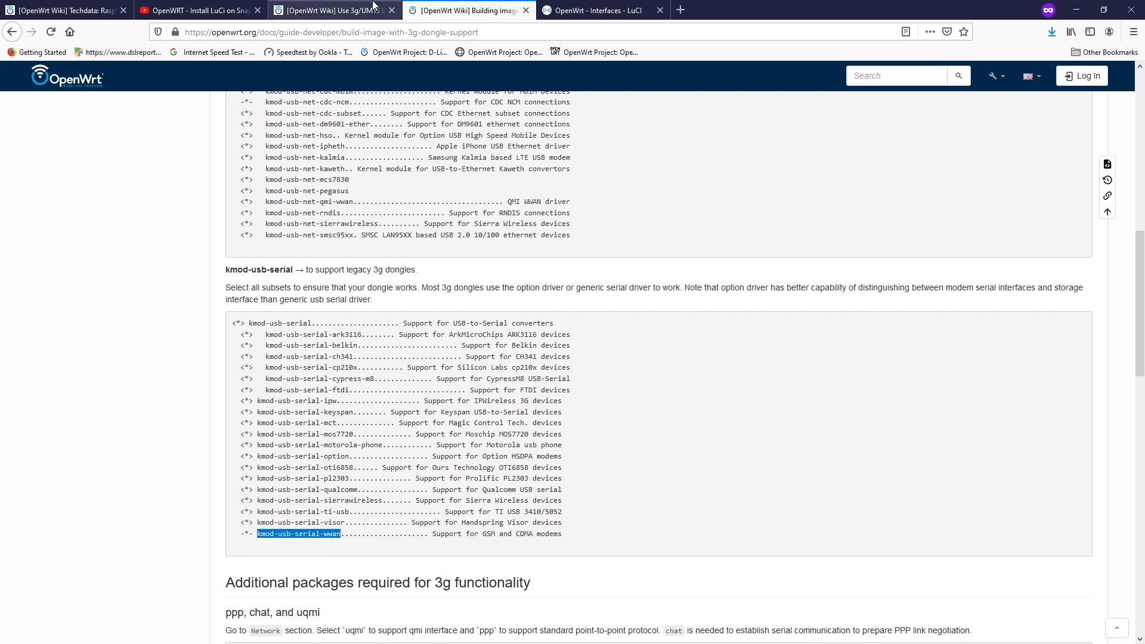
{"action": "left_click", "coordinate": [330, 10]}
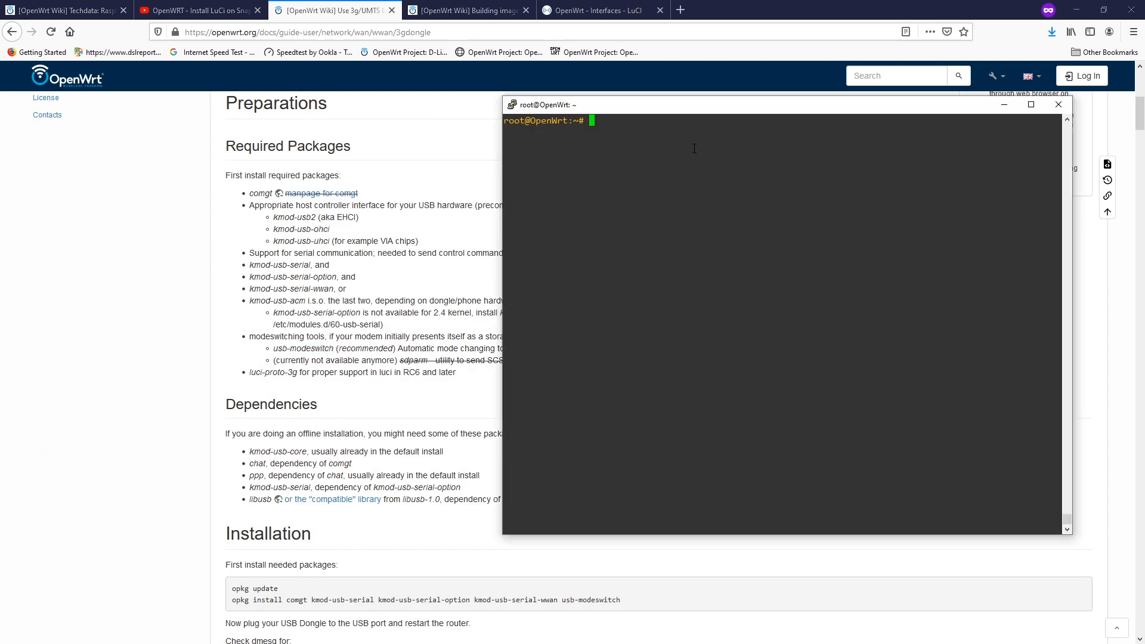
Step: Run opkg update and install comgt, the kmod-usb-serial drivers and usb-modeswitch
{"action": "type", "text": "opkg updat"}
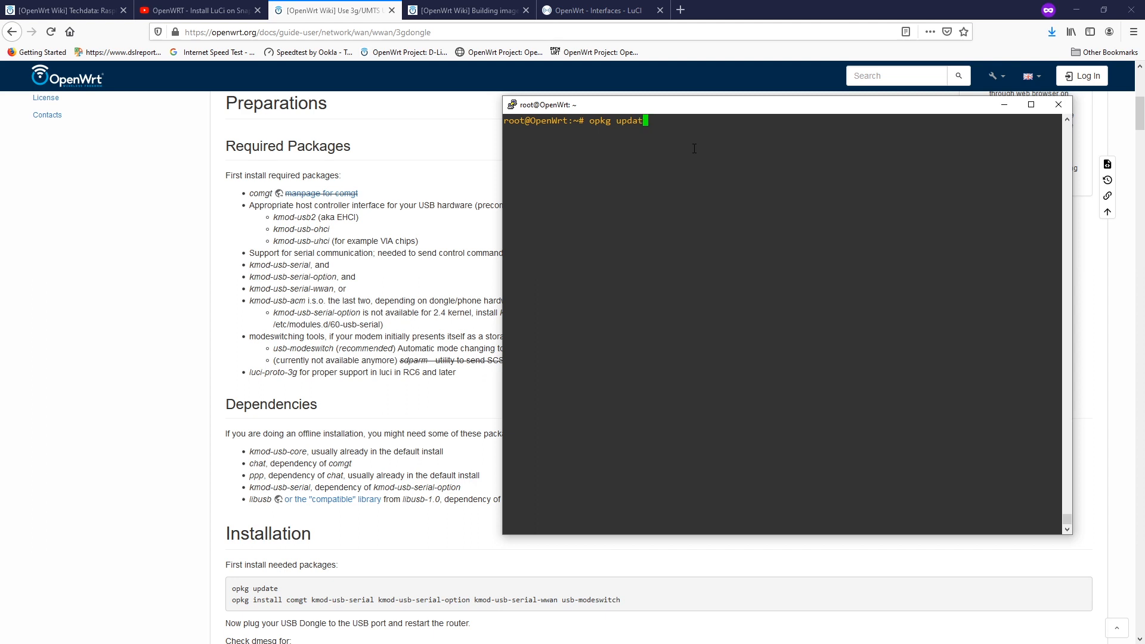
{"action": "left_click", "coordinate": [1058, 104]}
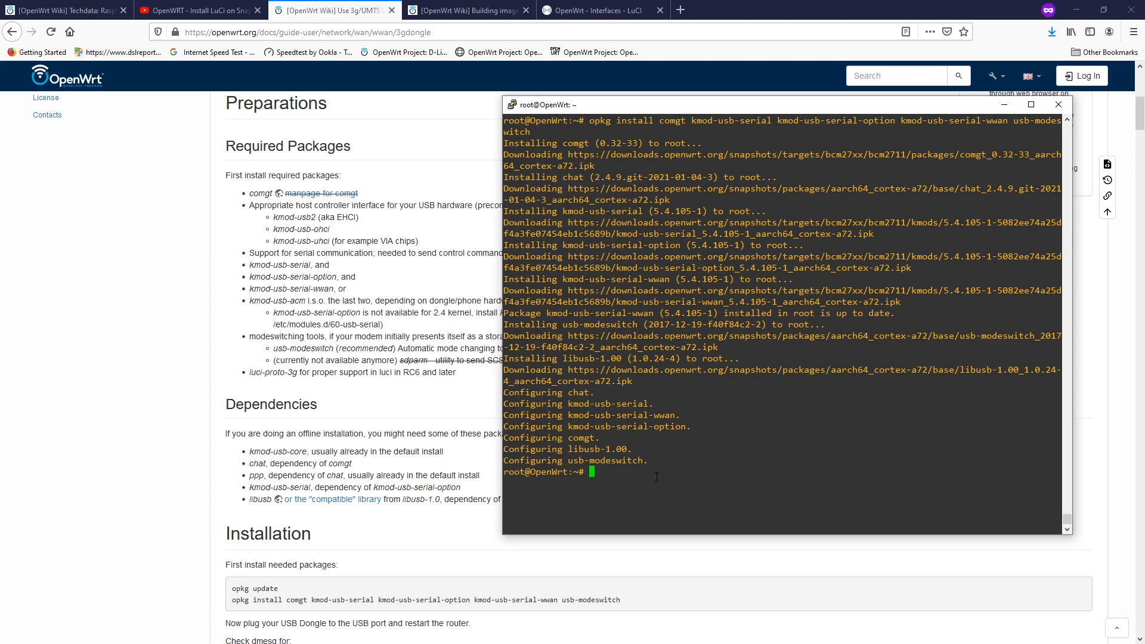
{"action": "type", "text": "ls -a /"}
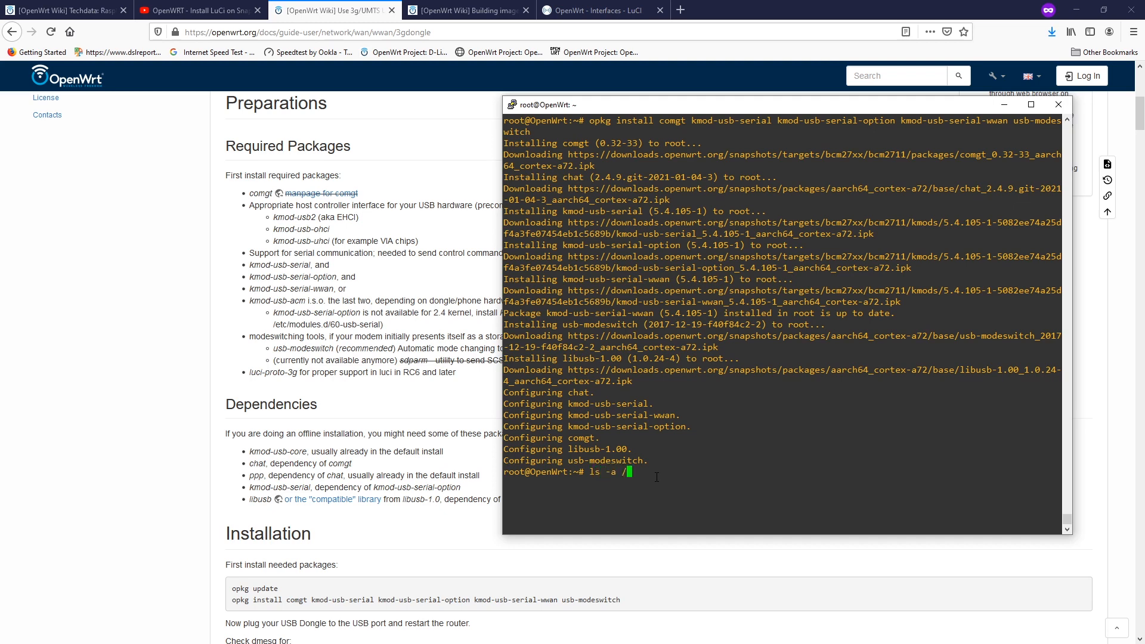
Step: List /dev and check dmesg for Sierra converters attached as ttyUSB0–ttyUSB4
{"action": "key", "text": "Return"}
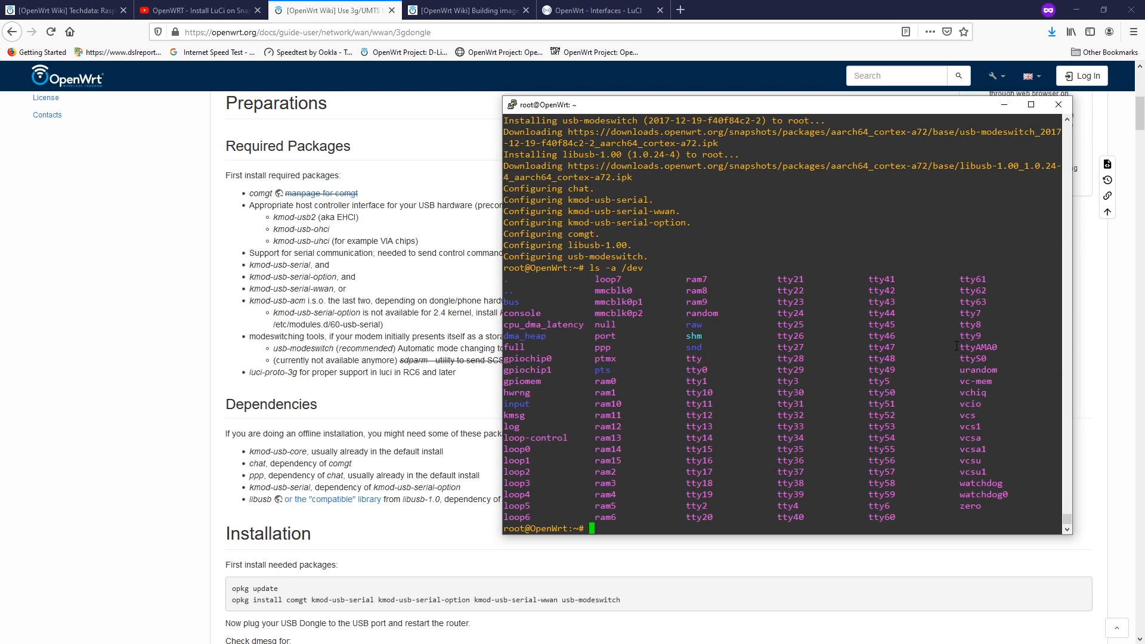
{"action": "type", "text": "d"}
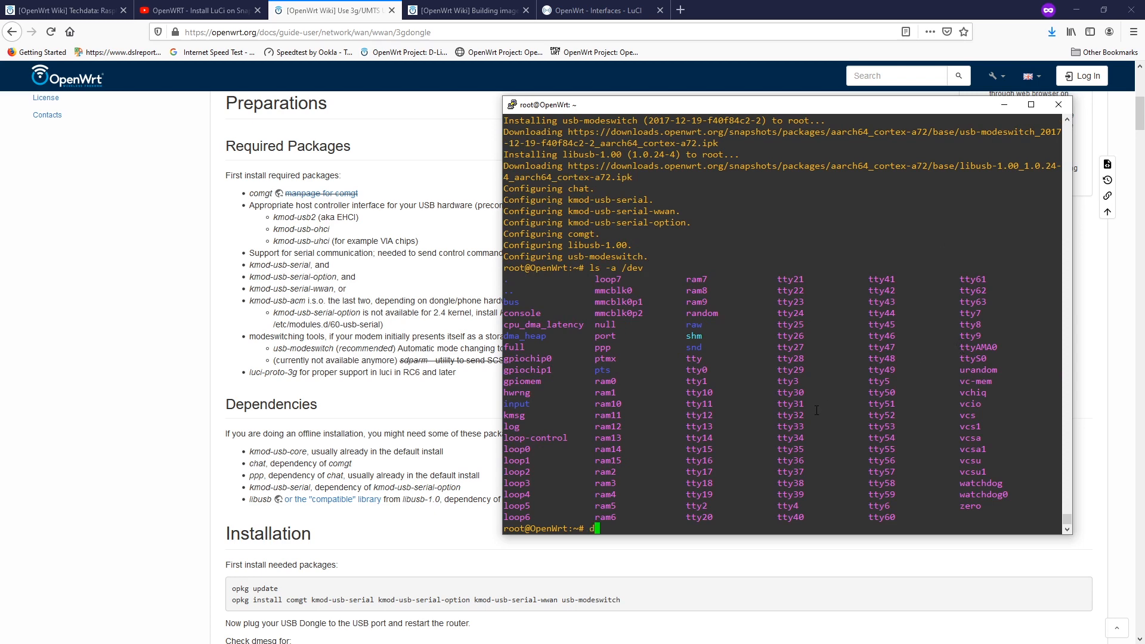
{"action": "key", "text": "Return"}
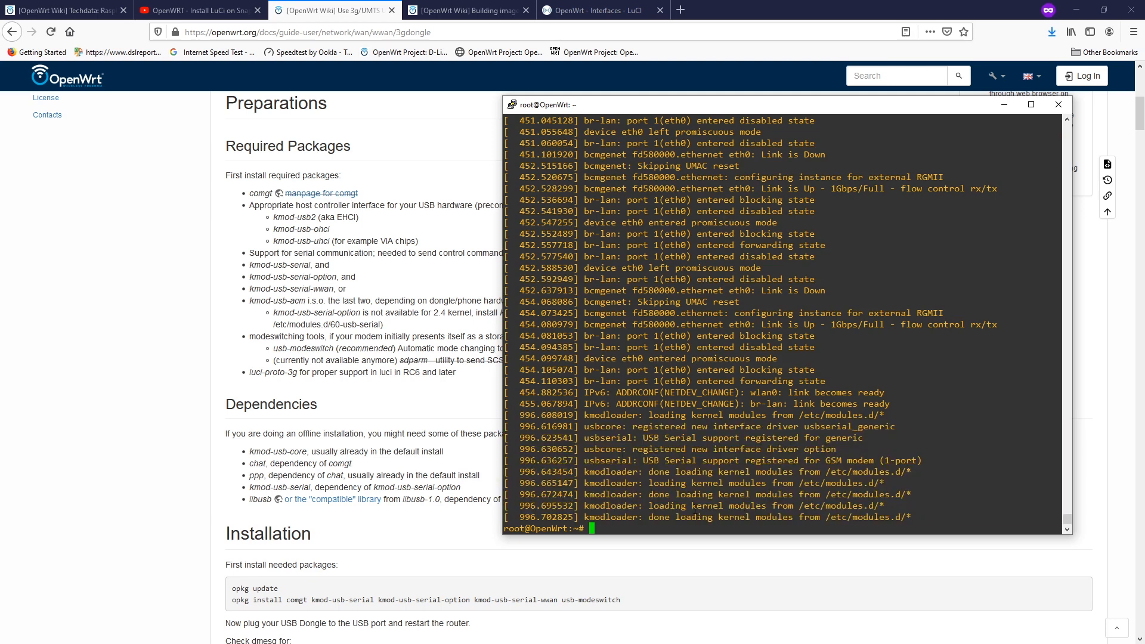
{"action": "mouse_move", "coordinate": [717, 569]}
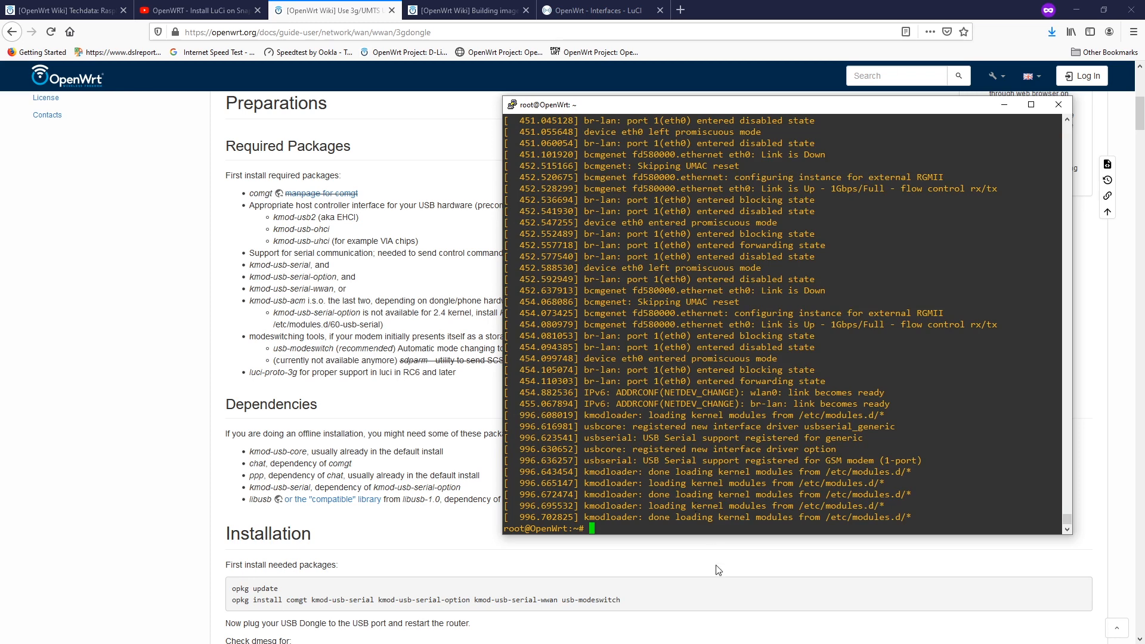
{"action": "left_click", "coordinate": [467, 10]}
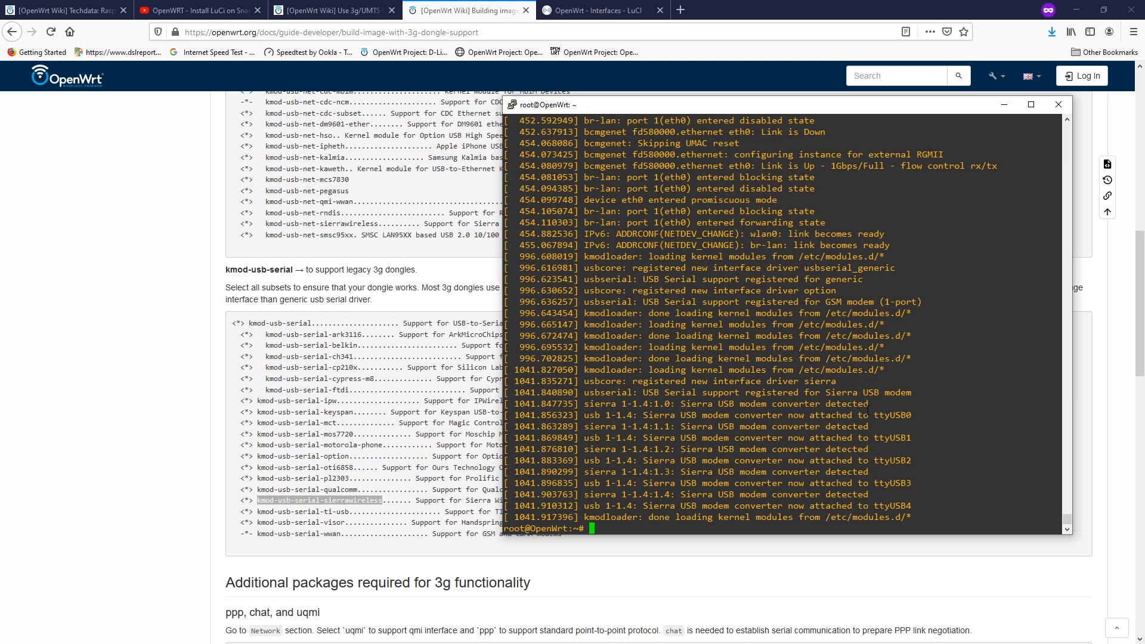
{"action": "type", "text": "opkg i"}
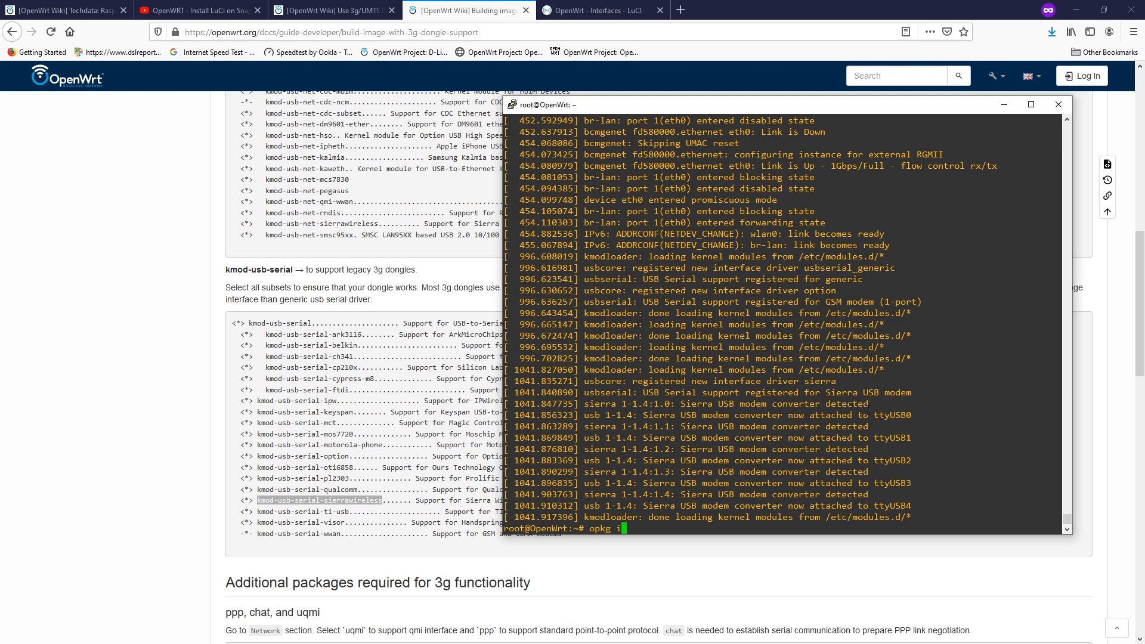
Step: Install the minicom package with 'opkg install minicom'
{"action": "type", "text": "nstall mi"}
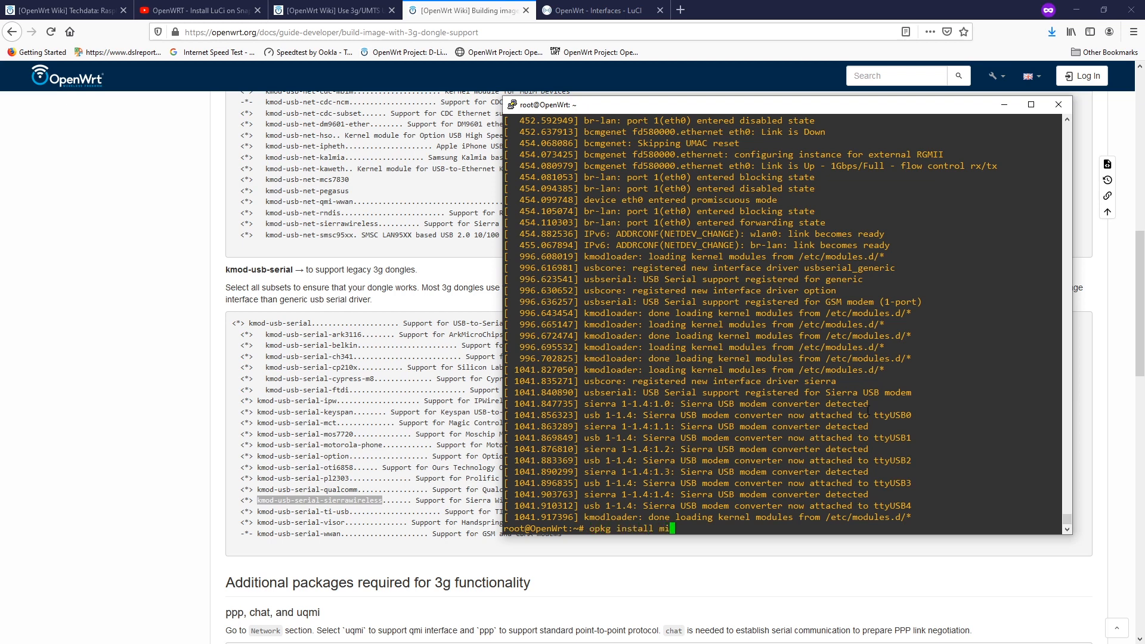
{"action": "key", "text": "Return"}
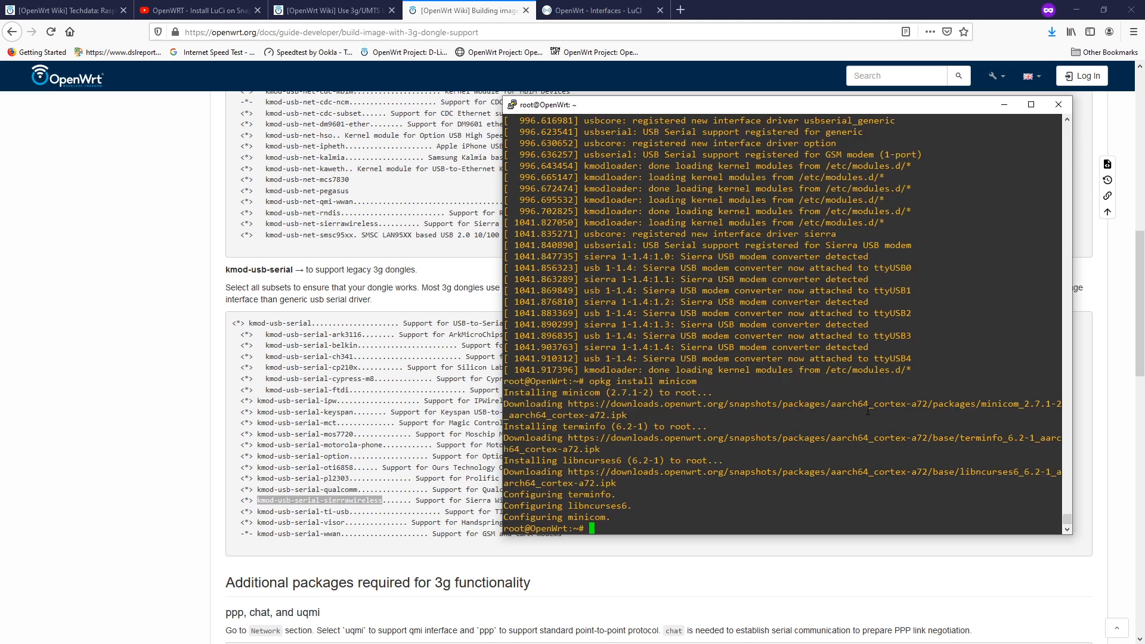
{"action": "type", "text": "minicom -"}
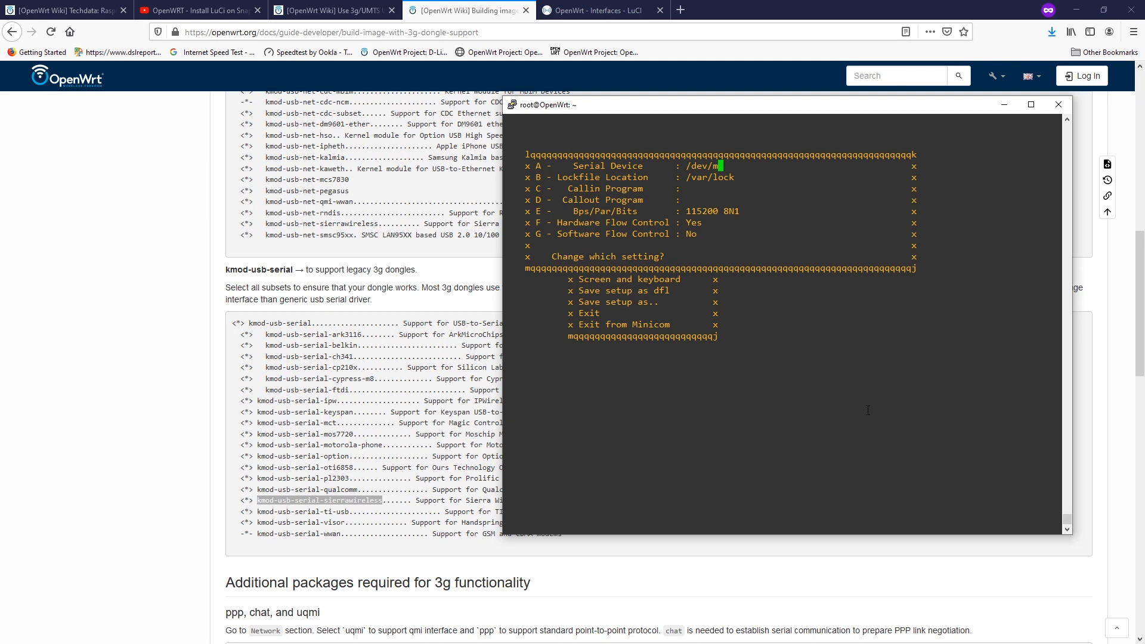
Step: Point minicom at /dev/ttyUSB3 and get OK replies to AT and AT+CSQ
{"action": "type", "text": "ttyU"}
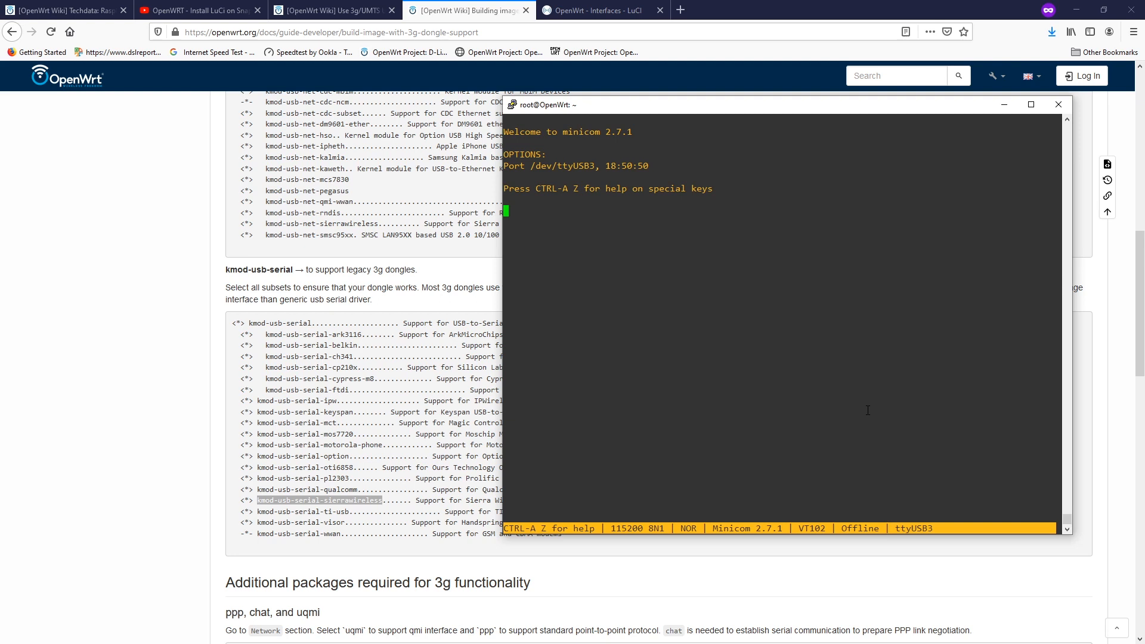
{"action": "type", "text": "AT"}
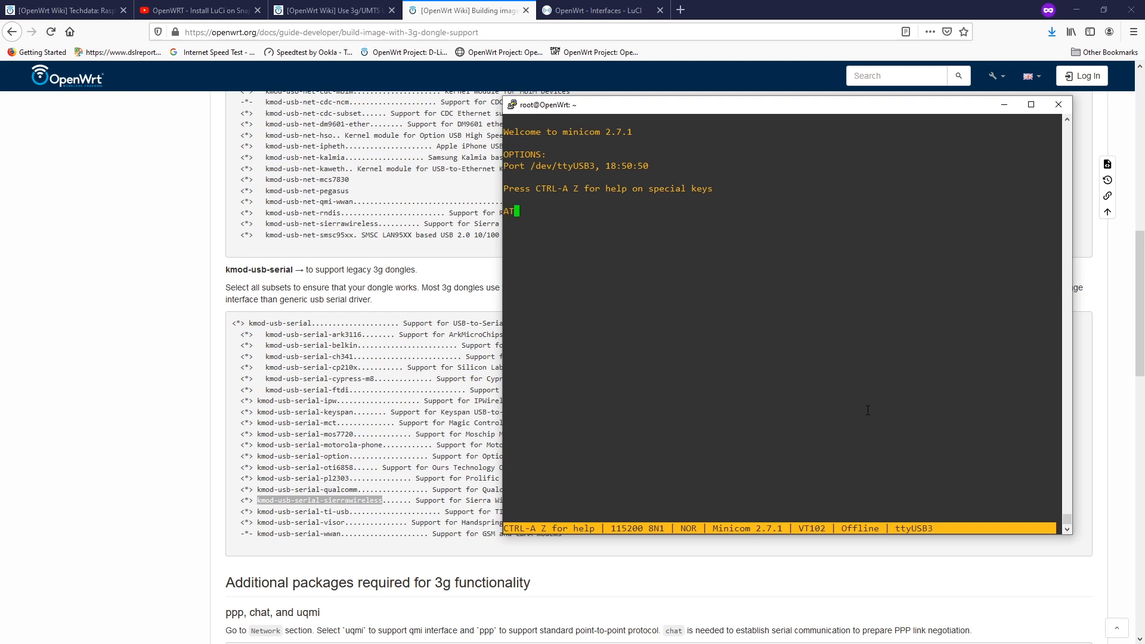
{"action": "key", "text": "Return"}
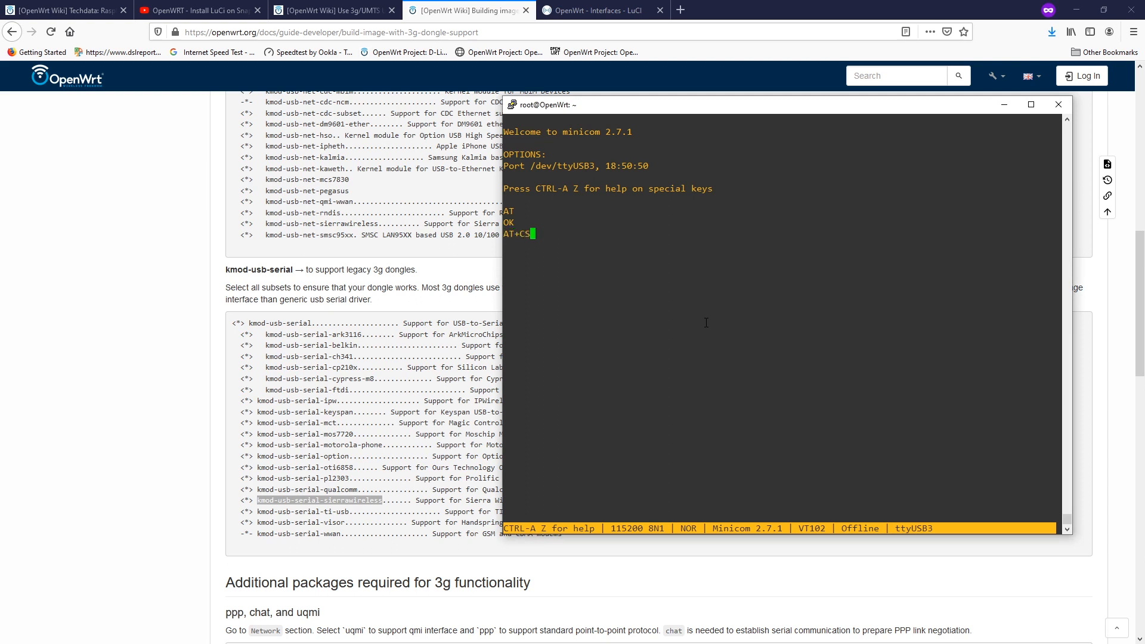
{"action": "key", "text": "Return"}
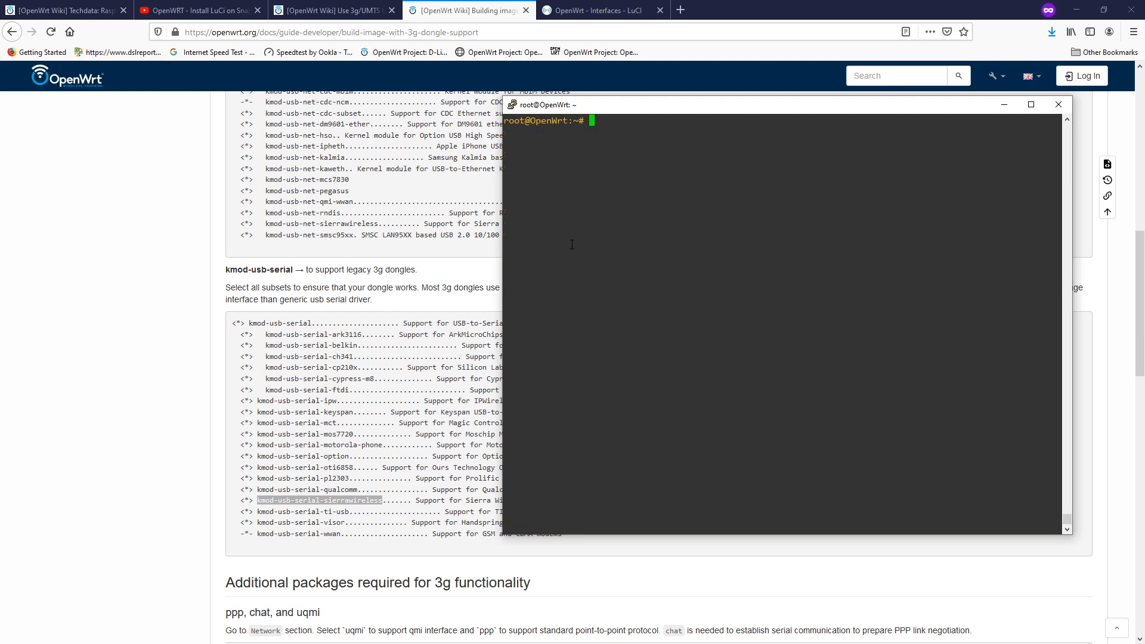
Step: Open /etc/config/network in vi alongside the wiki's 3G interface example
{"action": "left_click", "coordinate": [333, 10]}
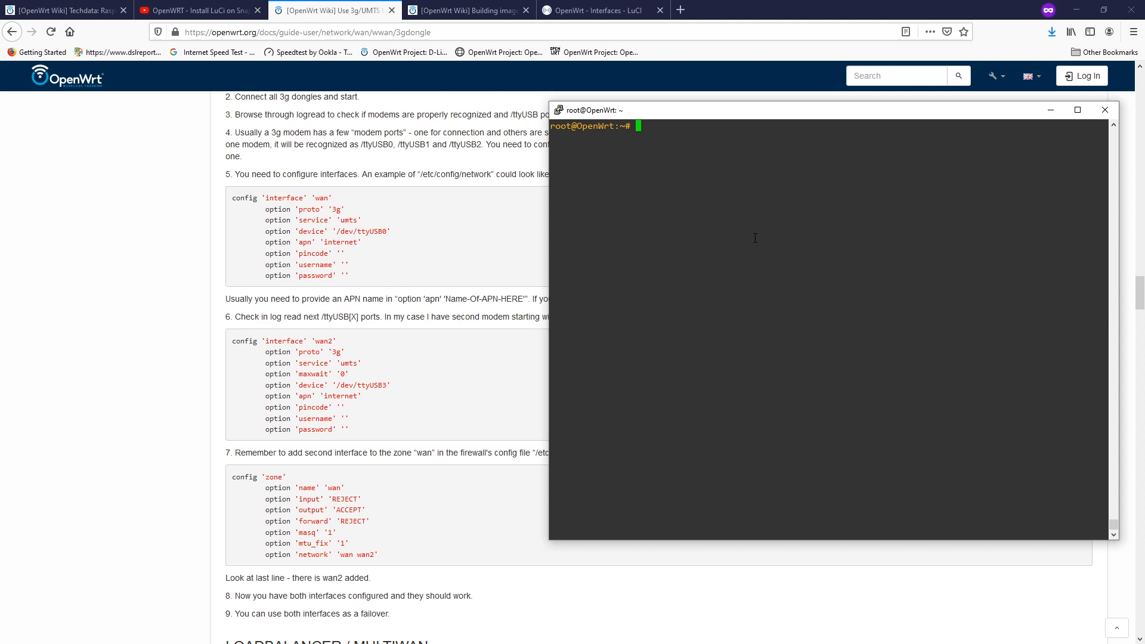
{"action": "type", "text": "vi /"}
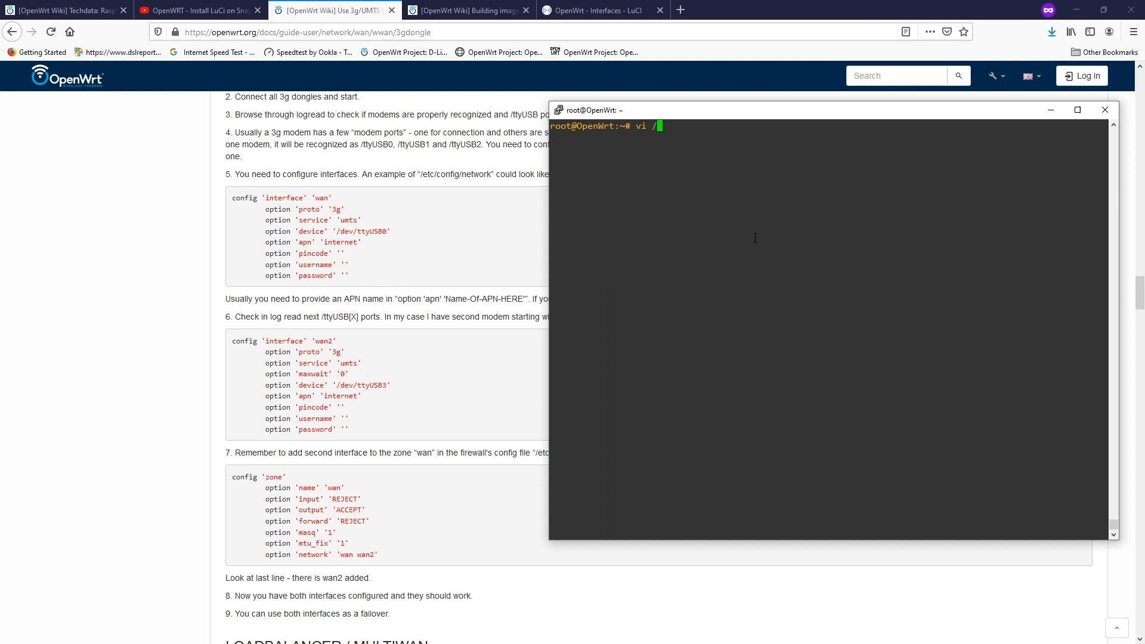
{"action": "type", "text": "etc/config/"}
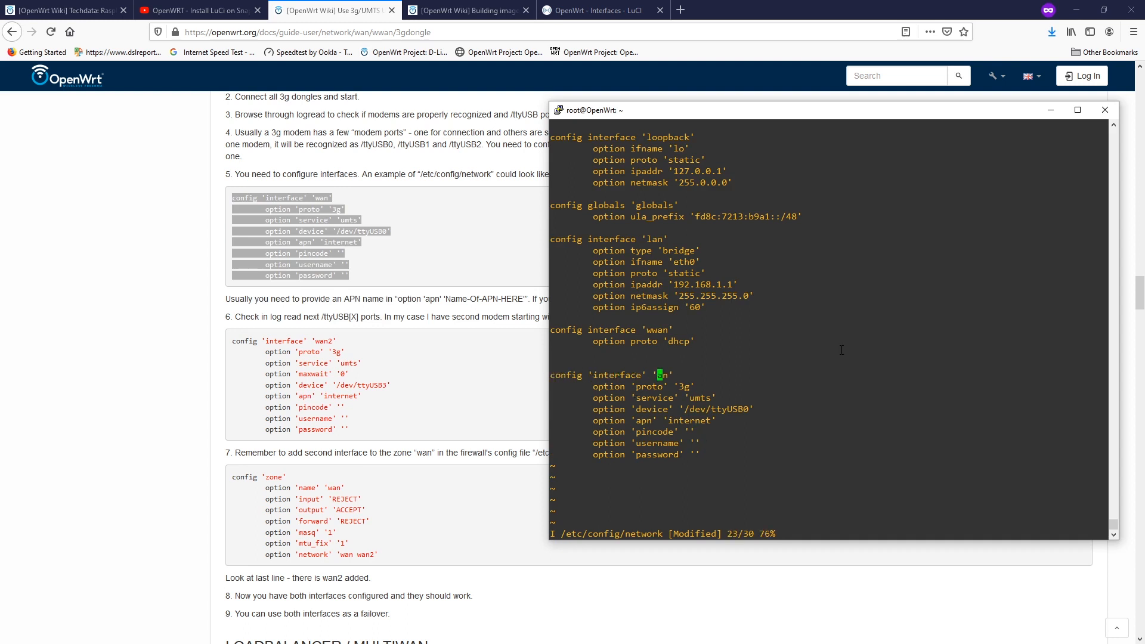
Step: Rename the interface to 3gwan, set /dev/ttyUSB3 and APN v-internet, and save
{"action": "type", "text": "3gwan"}
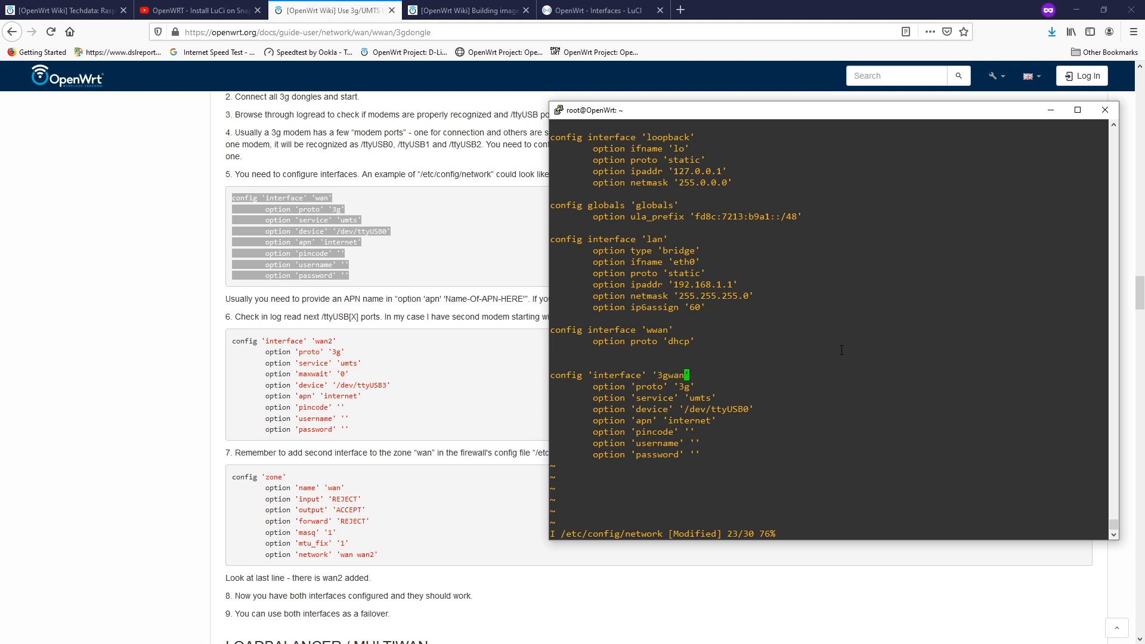
{"action": "key", "text": "Down"}
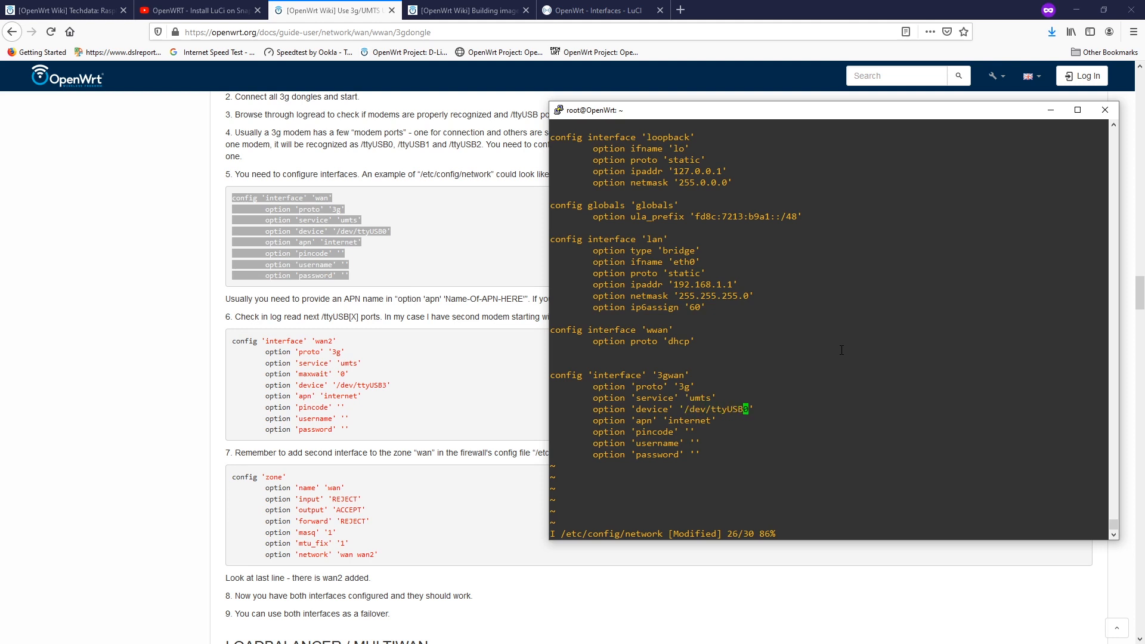
{"action": "type", "text": "3"}
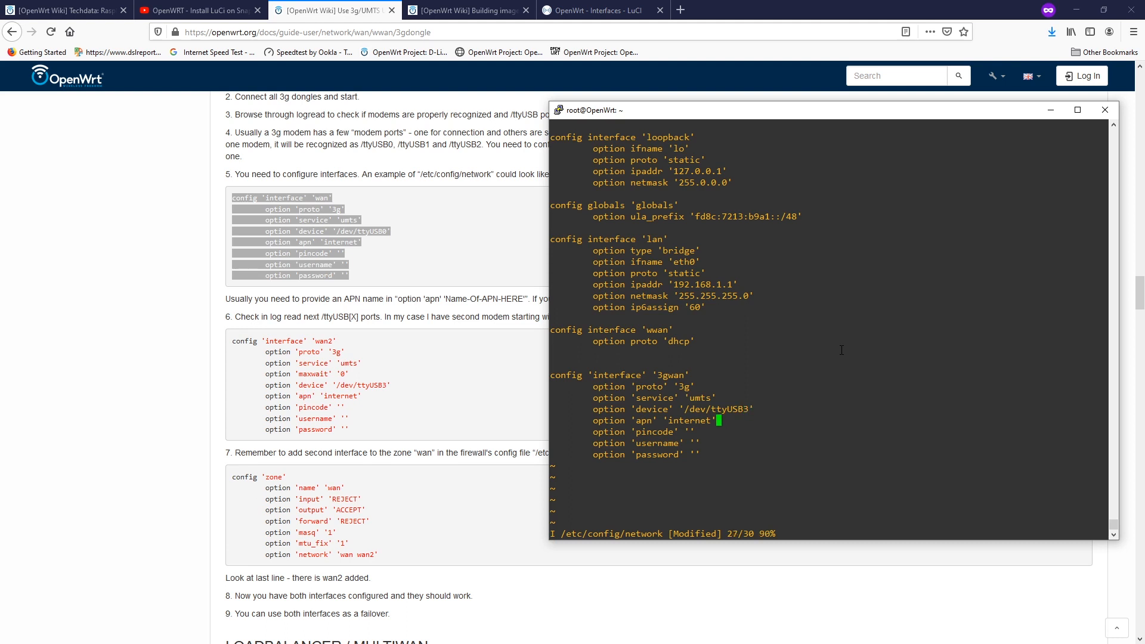
{"action": "key", "text": "Left"}
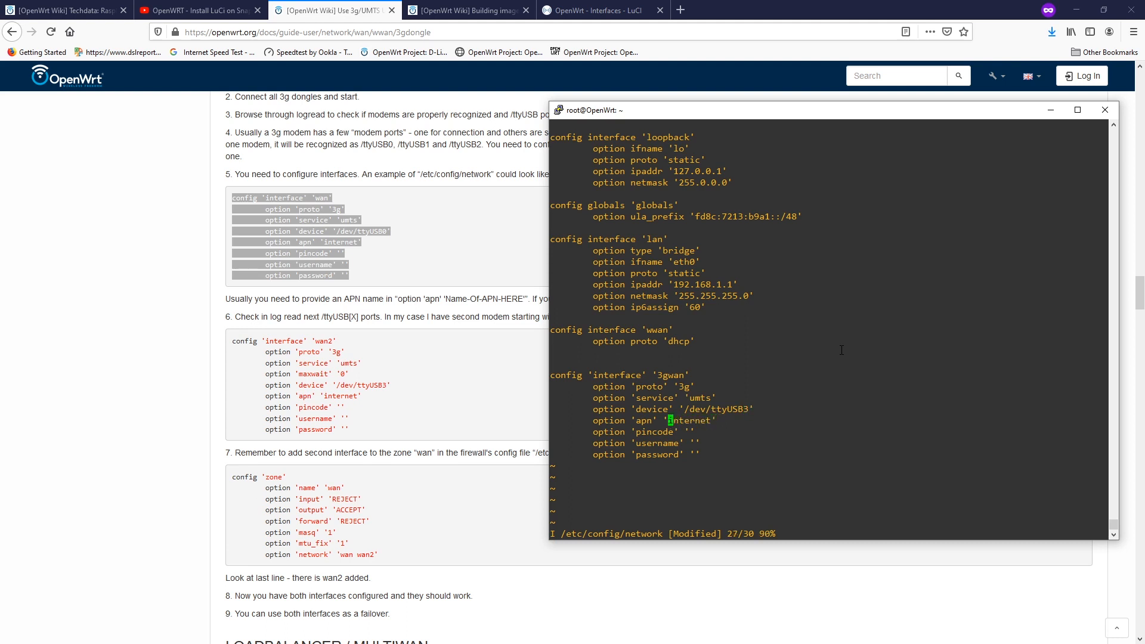
{"action": "type", "text": "v-"}
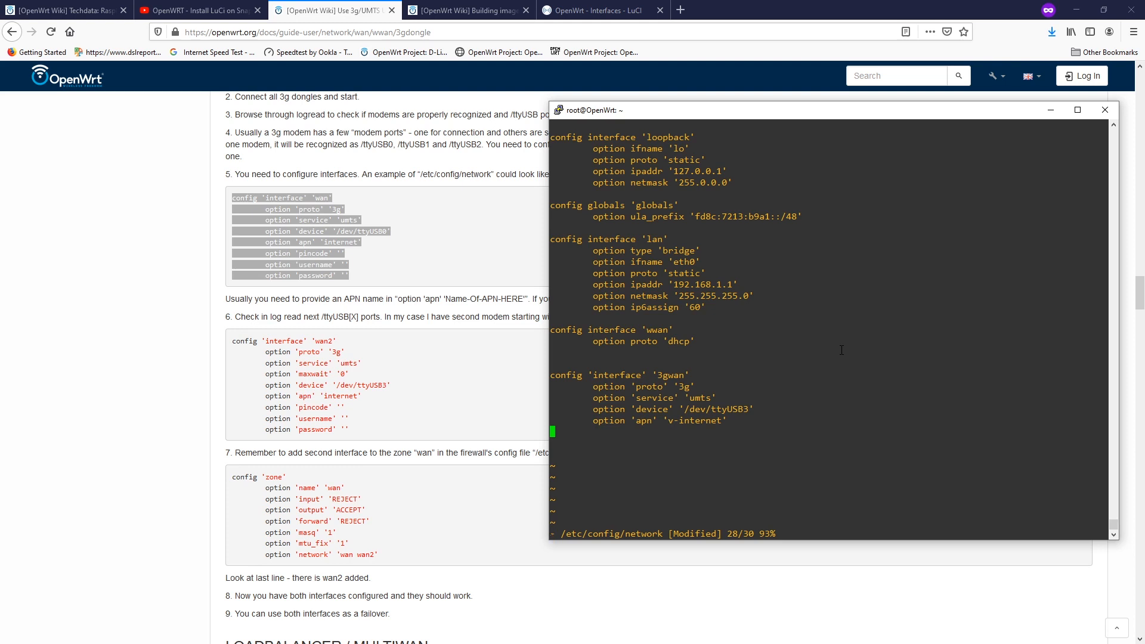
{"action": "type", "text": ":wq"}
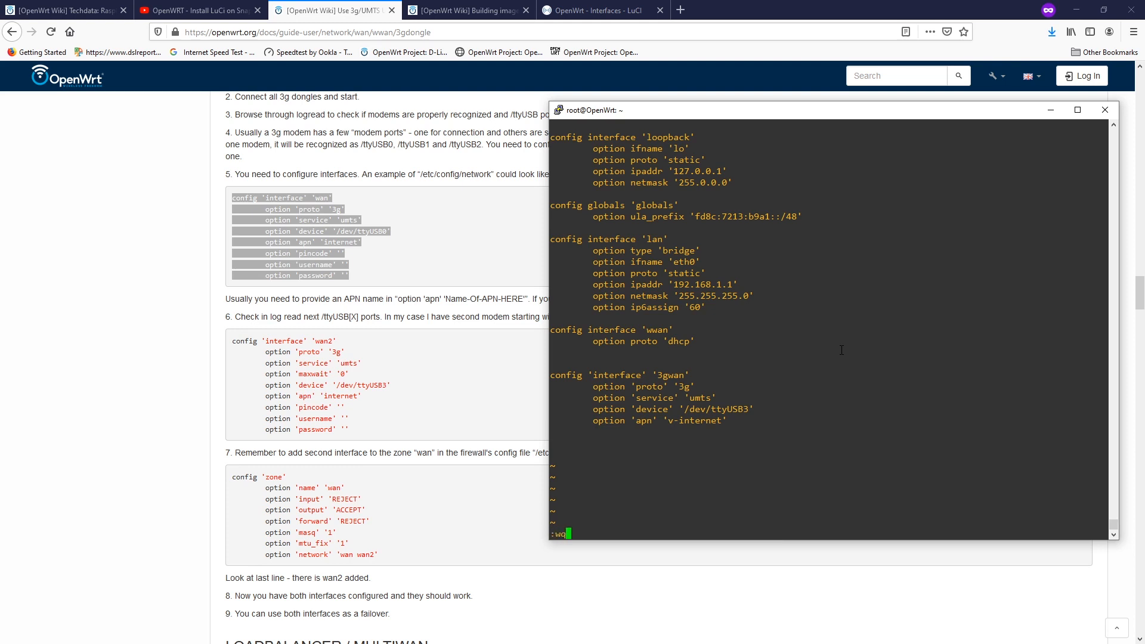
{"action": "key", "text": "Return"}
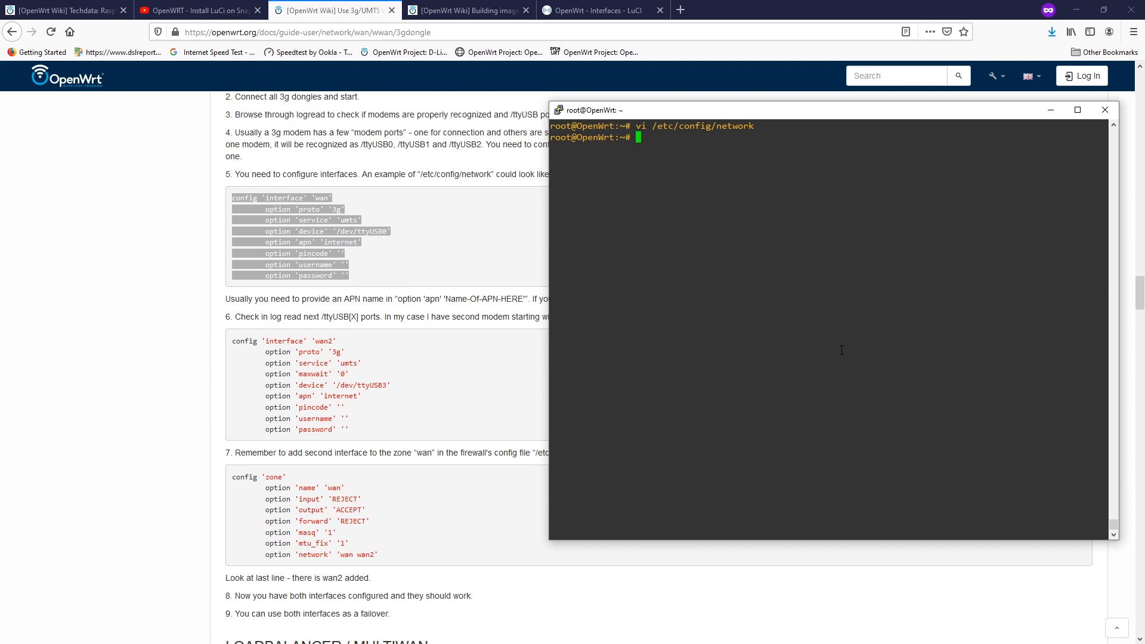
{"action": "mouse_move", "coordinate": [695, 224]}
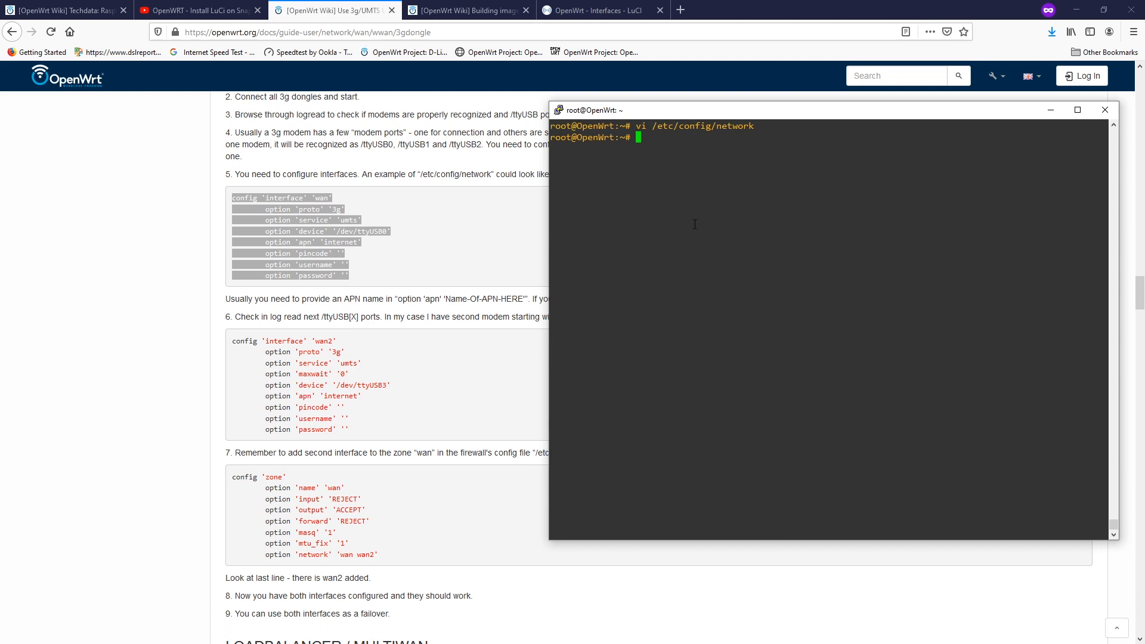
Step: Restart networking on the router with 'service network restart'
{"action": "type", "text": "servic"}
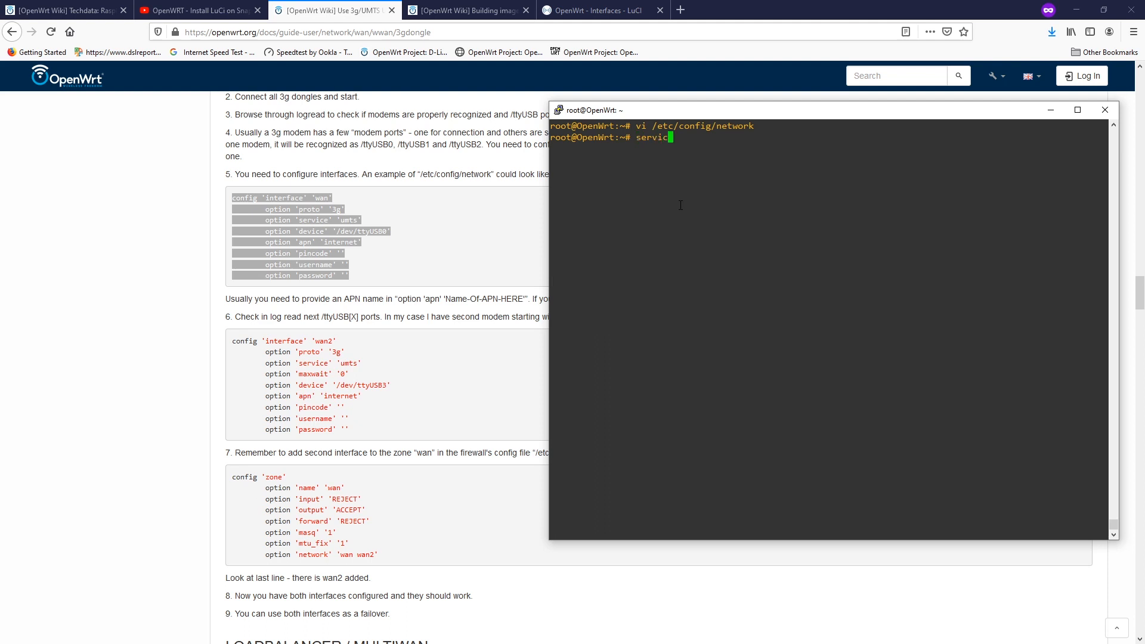
{"action": "type", "text": "network rest"}
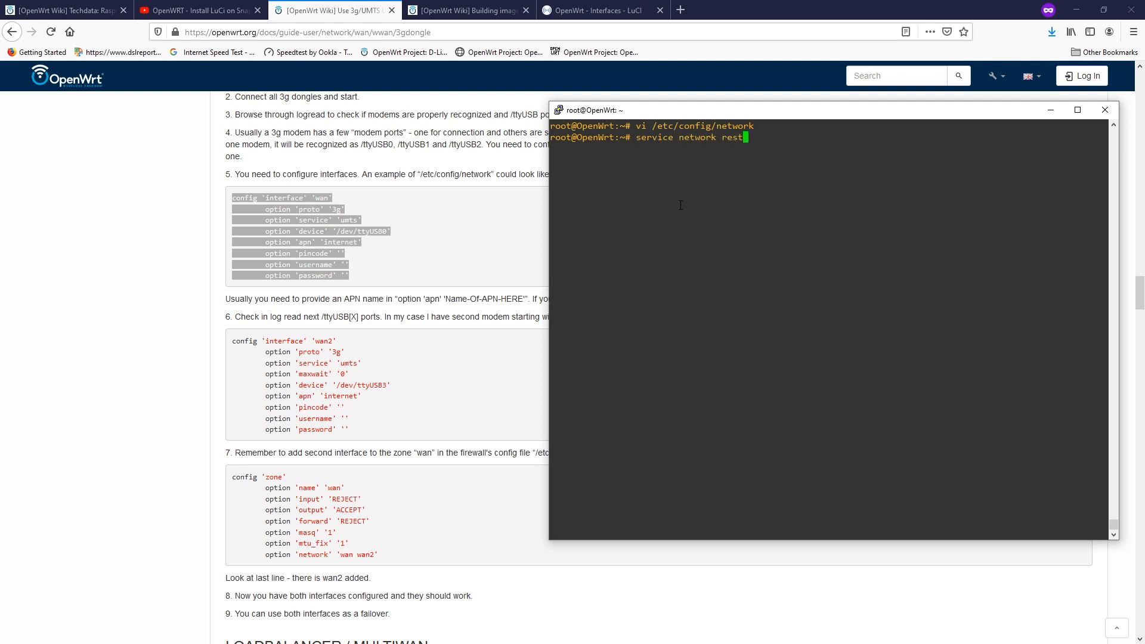
{"action": "key", "text": "Return"}
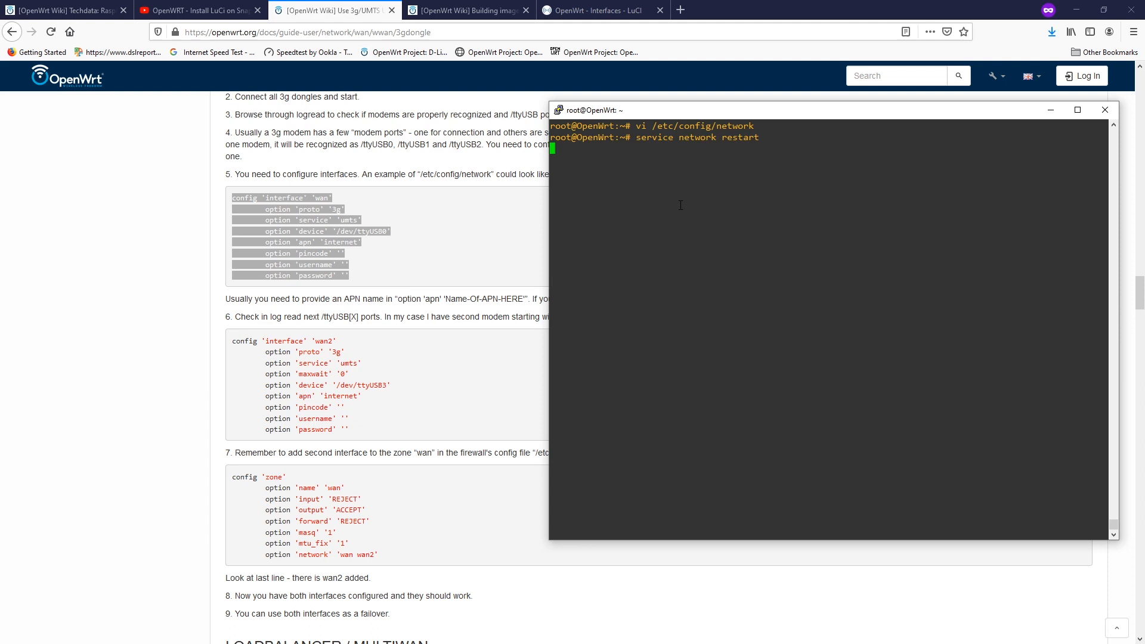
{"action": "key", "text": "Return"}
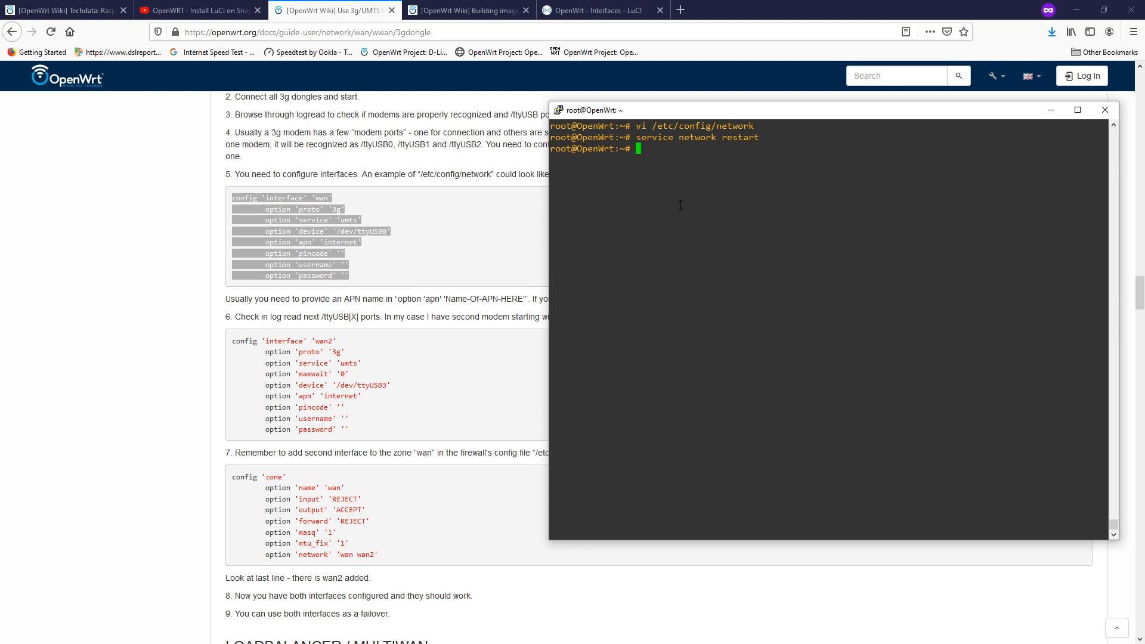
{"action": "mouse_move", "coordinate": [624, 180]}
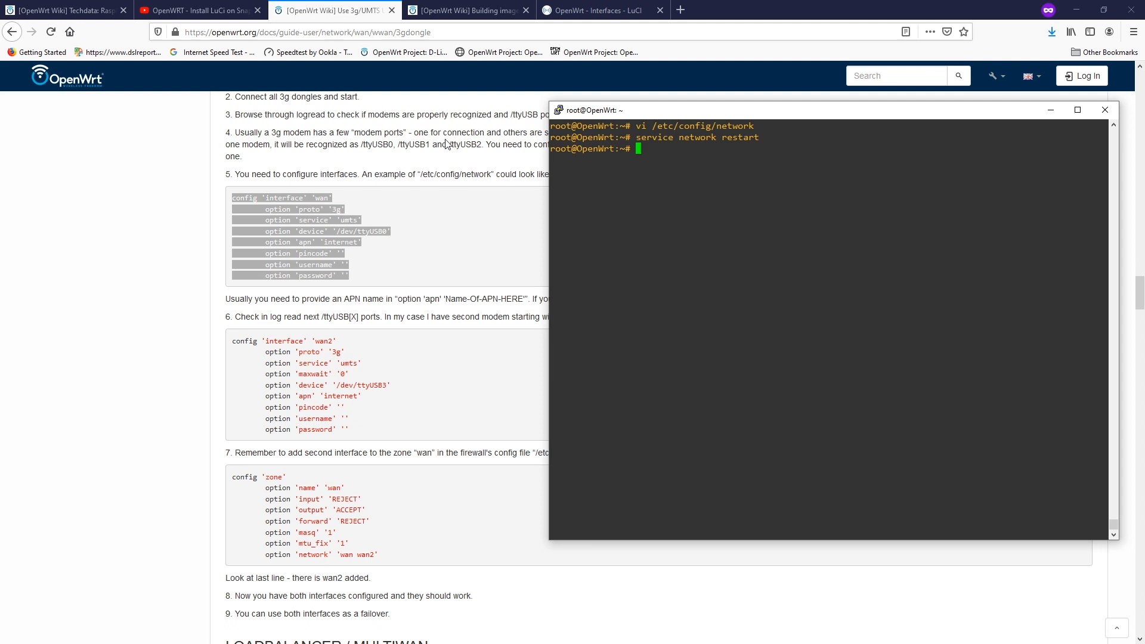
Step: Review 3GWAN's protocol, /dev/ttyUSB3 modem, Advanced and Firewall tabs, then save
{"action": "left_click", "coordinate": [599, 10]}
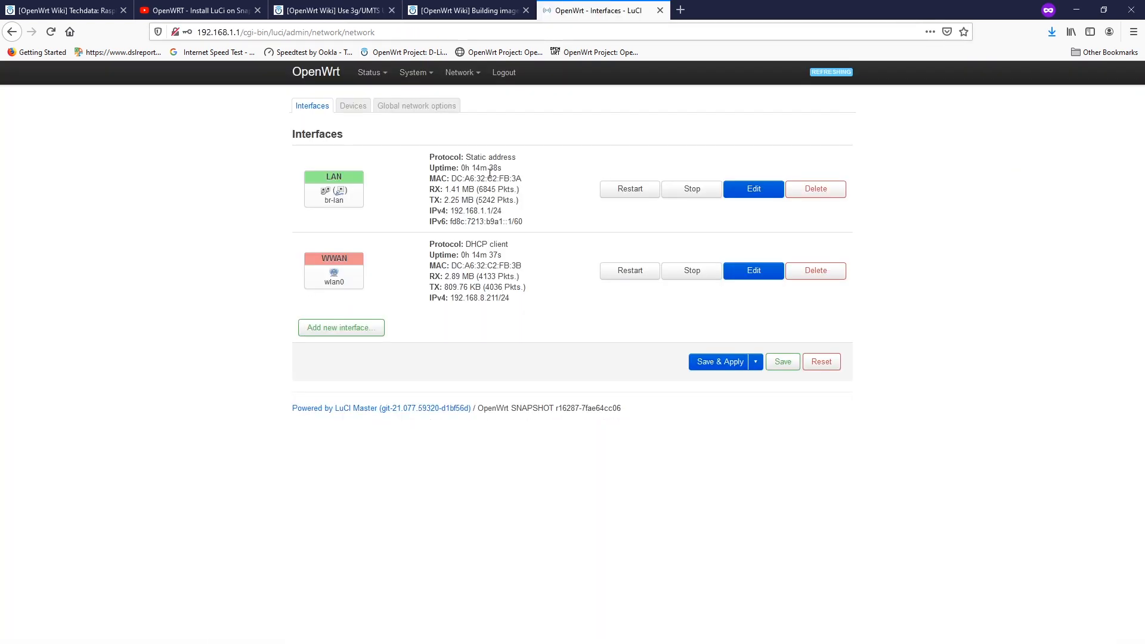
{"action": "mouse_move", "coordinate": [102, 39]}
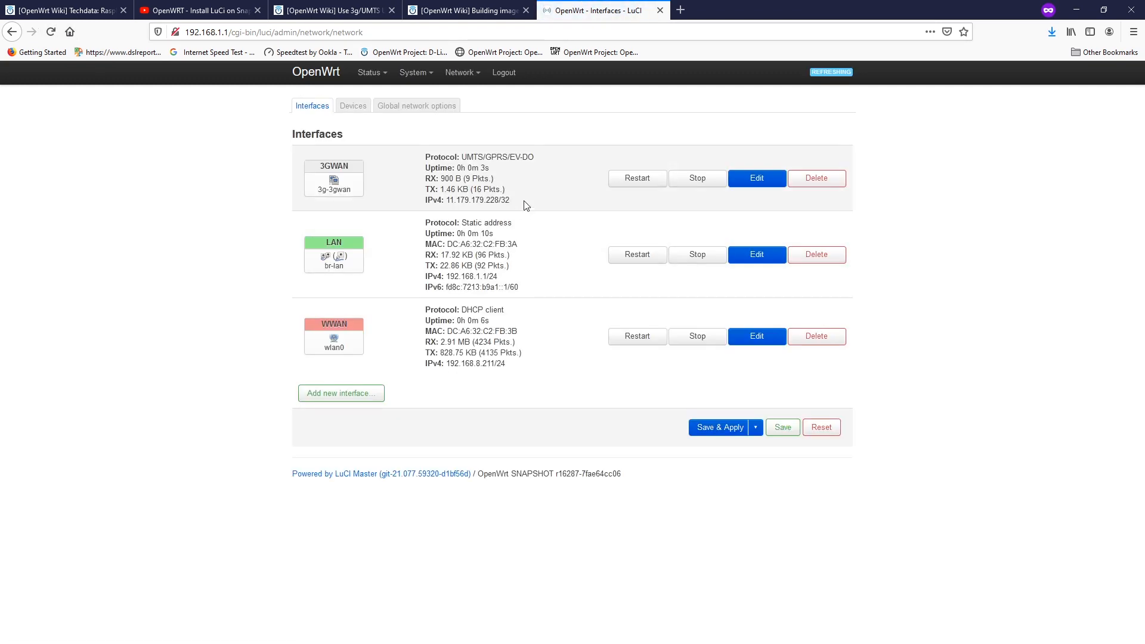
{"action": "left_click", "coordinate": [756, 177]}
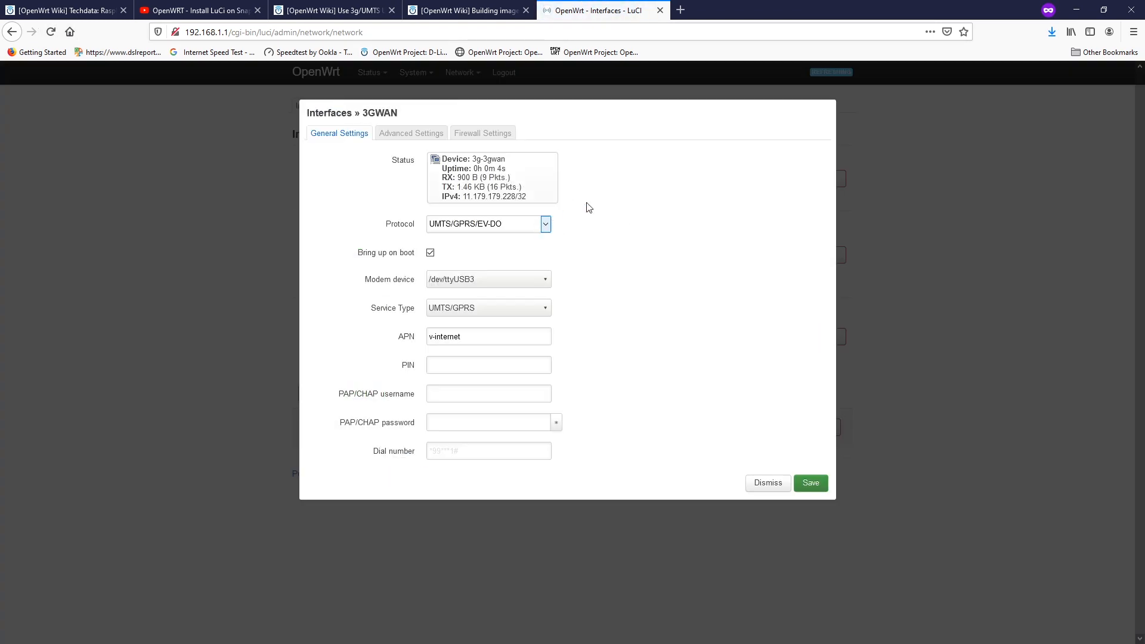
{"action": "mouse_move", "coordinate": [469, 231]}
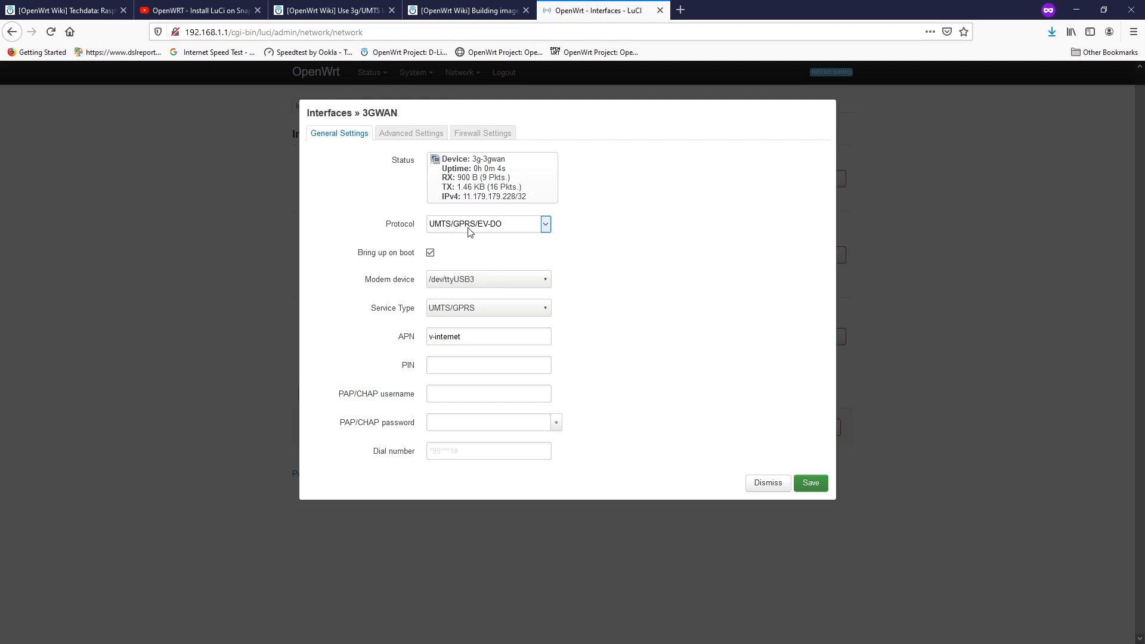
{"action": "mouse_move", "coordinate": [648, 305]}
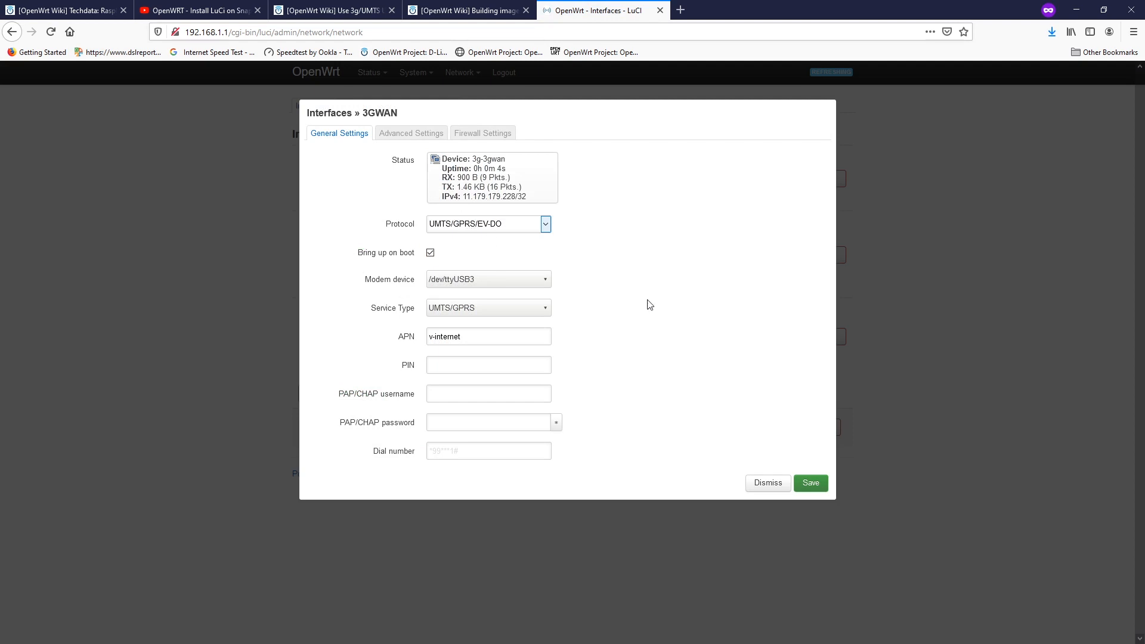
{"action": "left_click", "coordinate": [487, 279]}
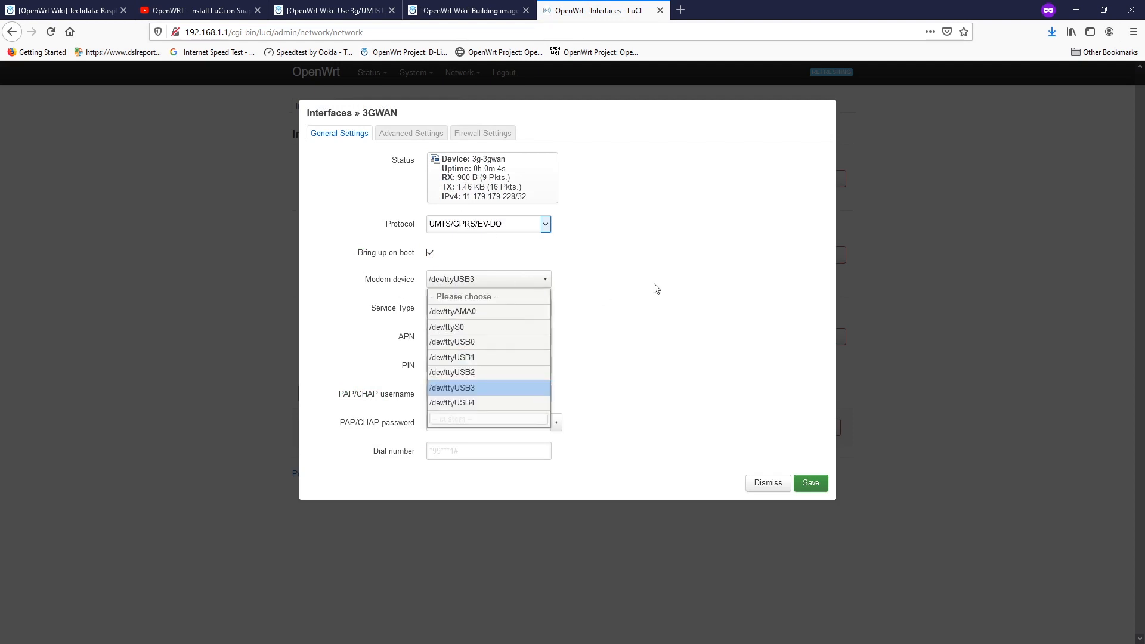
{"action": "left_click", "coordinate": [488, 308]}
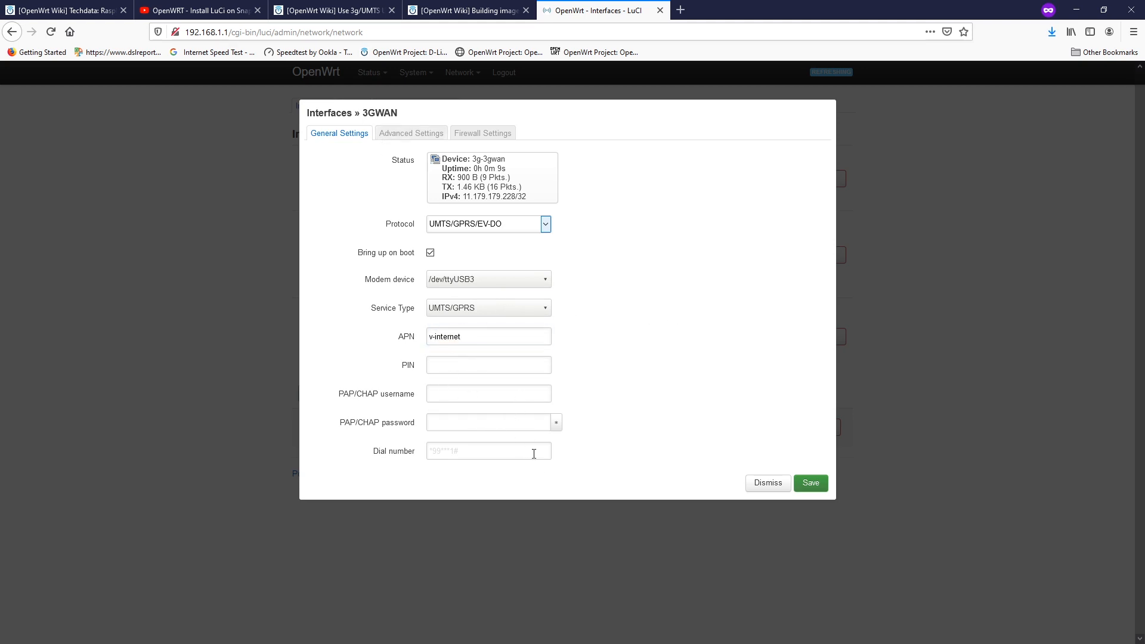
{"action": "left_click", "coordinate": [410, 133]}
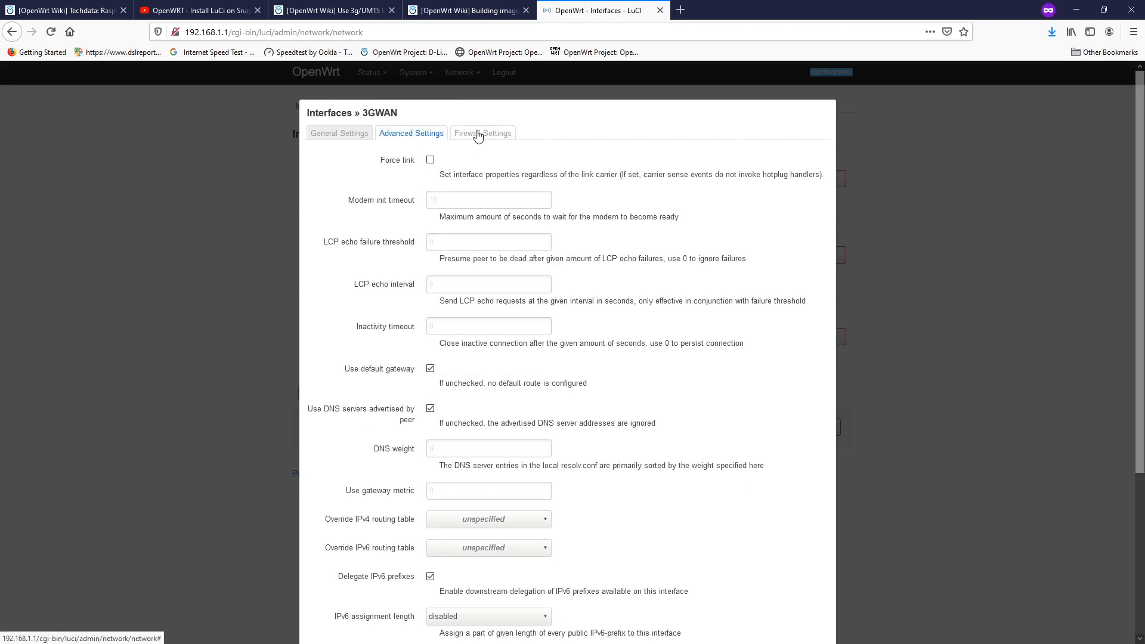
{"action": "left_click", "coordinate": [483, 133]}
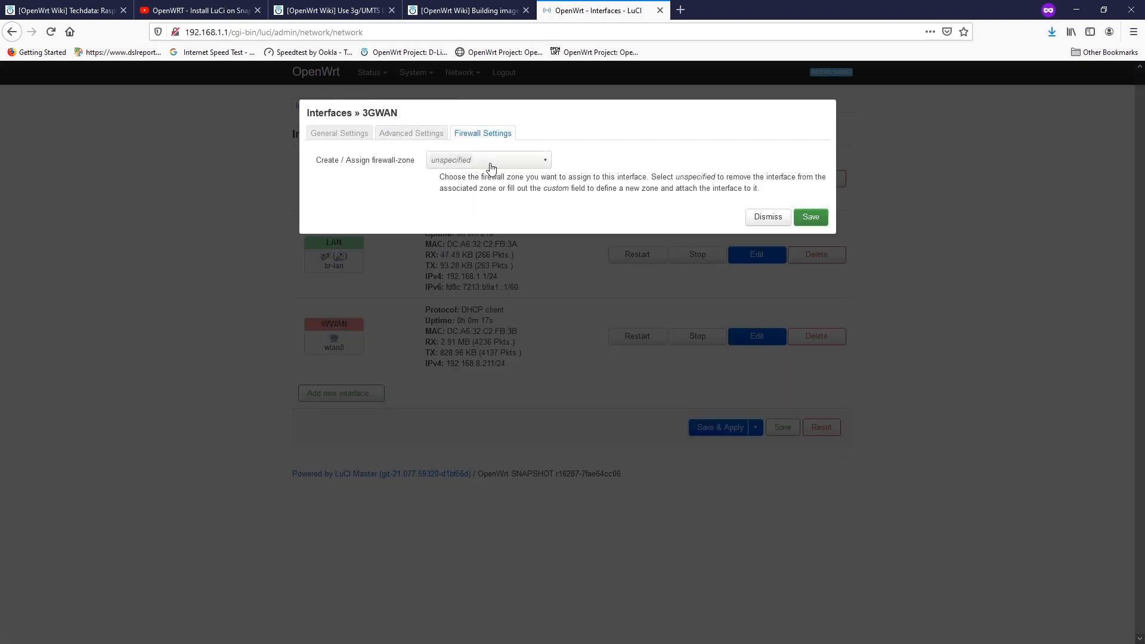
{"action": "left_click", "coordinate": [488, 159]}
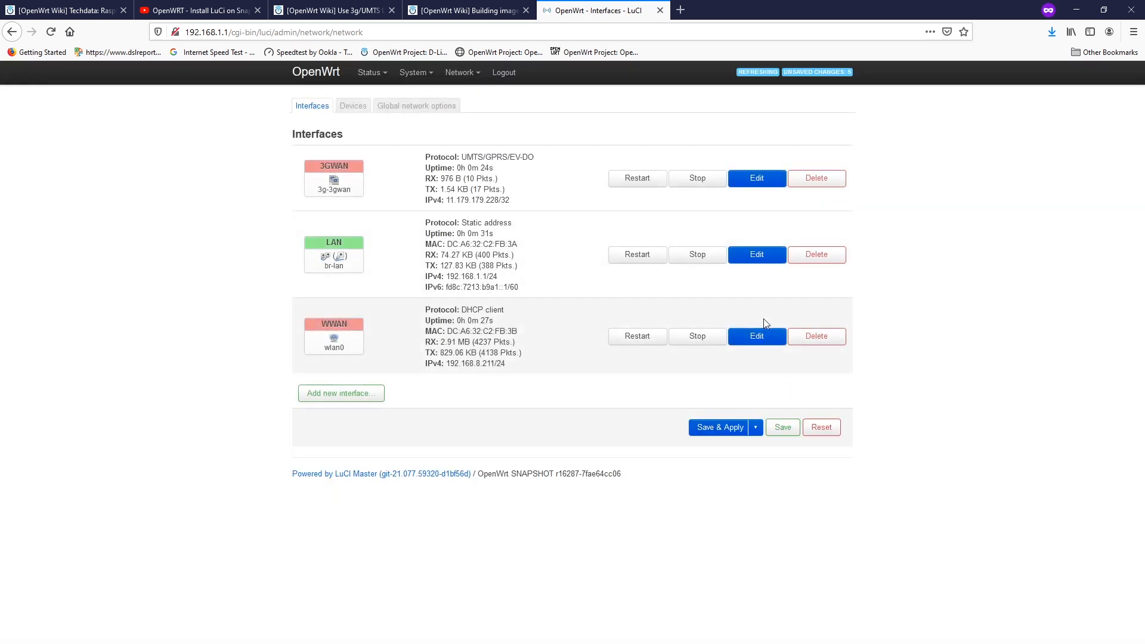
Step: Save & Apply the LuCI changes, then stop the WWAN interface
{"action": "left_click", "coordinate": [718, 427]}
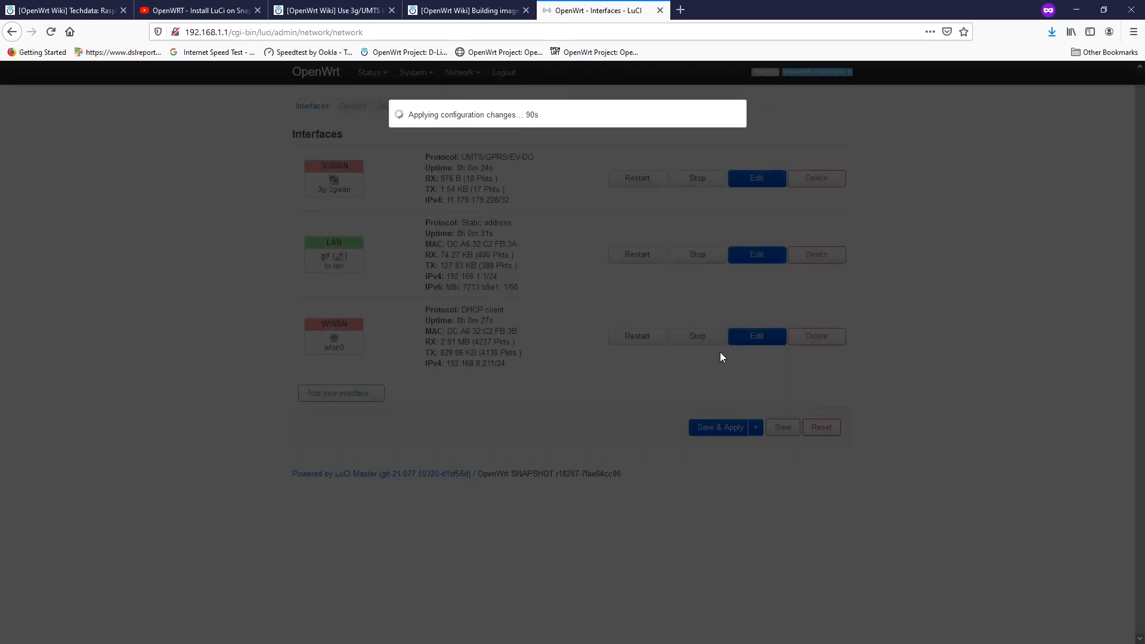
{"action": "mouse_move", "coordinate": [466, 207]}
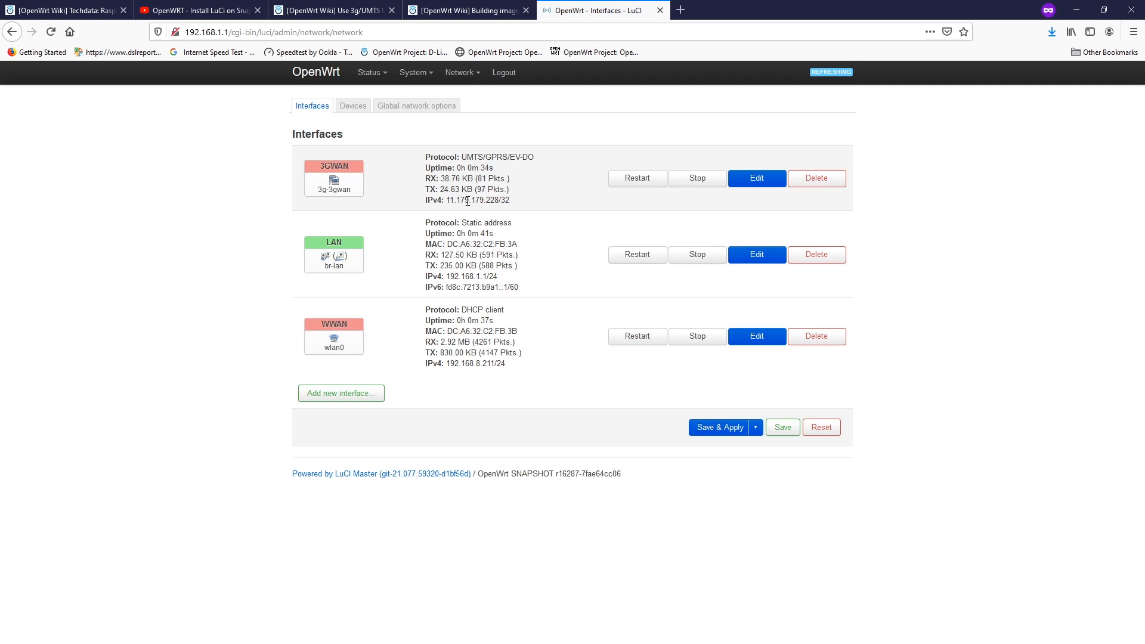
{"action": "mouse_move", "coordinate": [368, 343]}
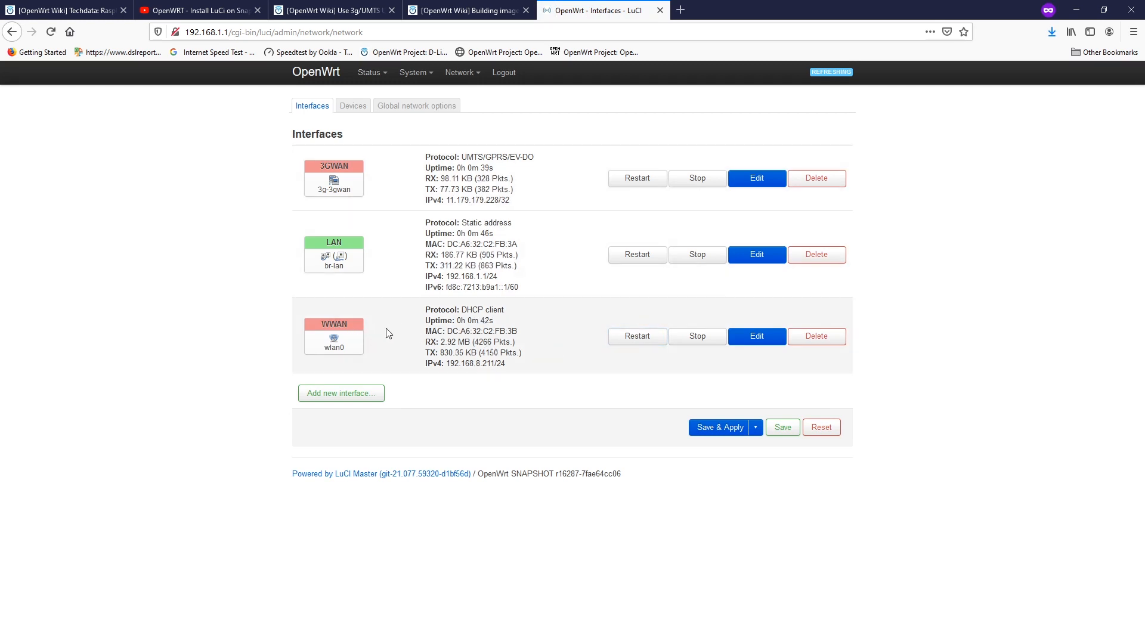
{"action": "mouse_move", "coordinate": [696, 336]}
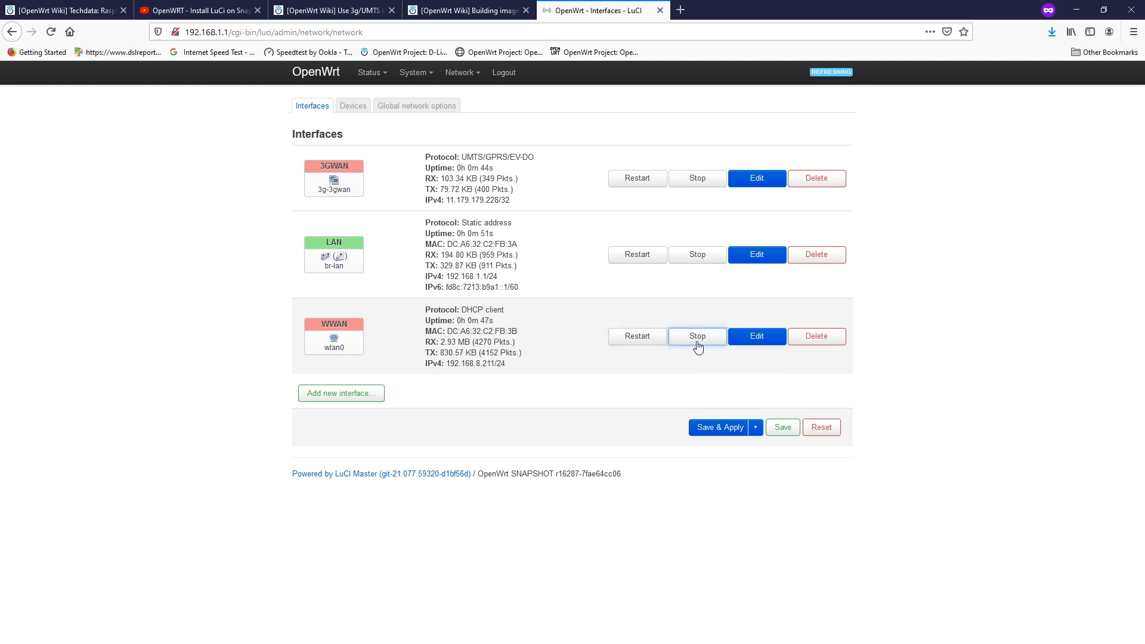
{"action": "left_click", "coordinate": [697, 336]}
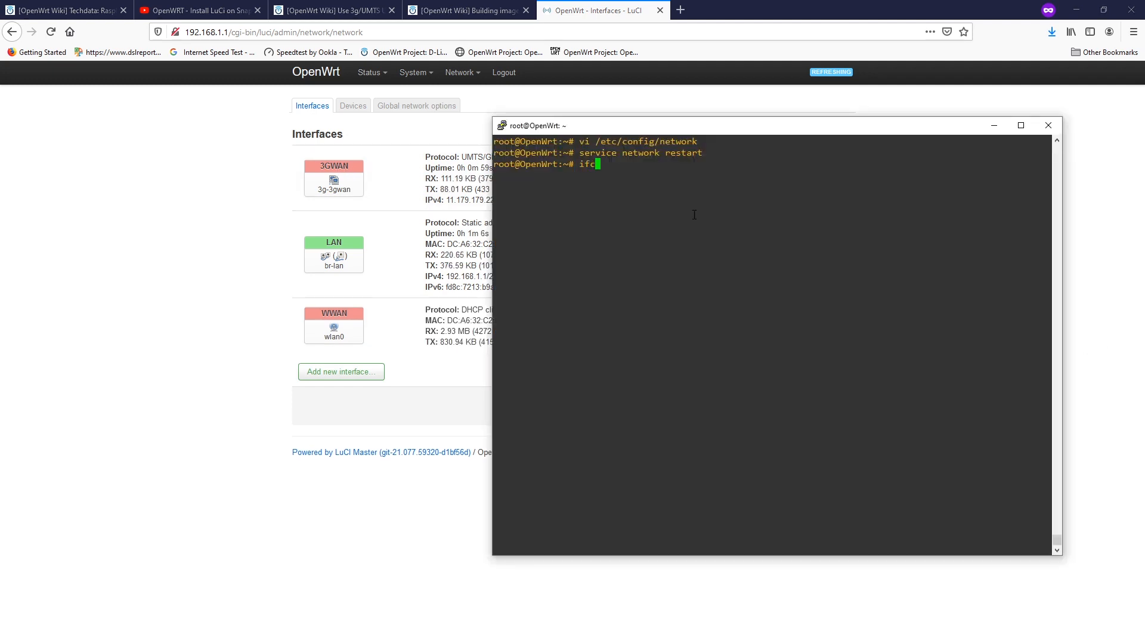
Step: Run ifconfig to confirm 3g-3gwan is up at 11.179.179.228, then begin typing a ping
{"action": "type", "text": "onf"}
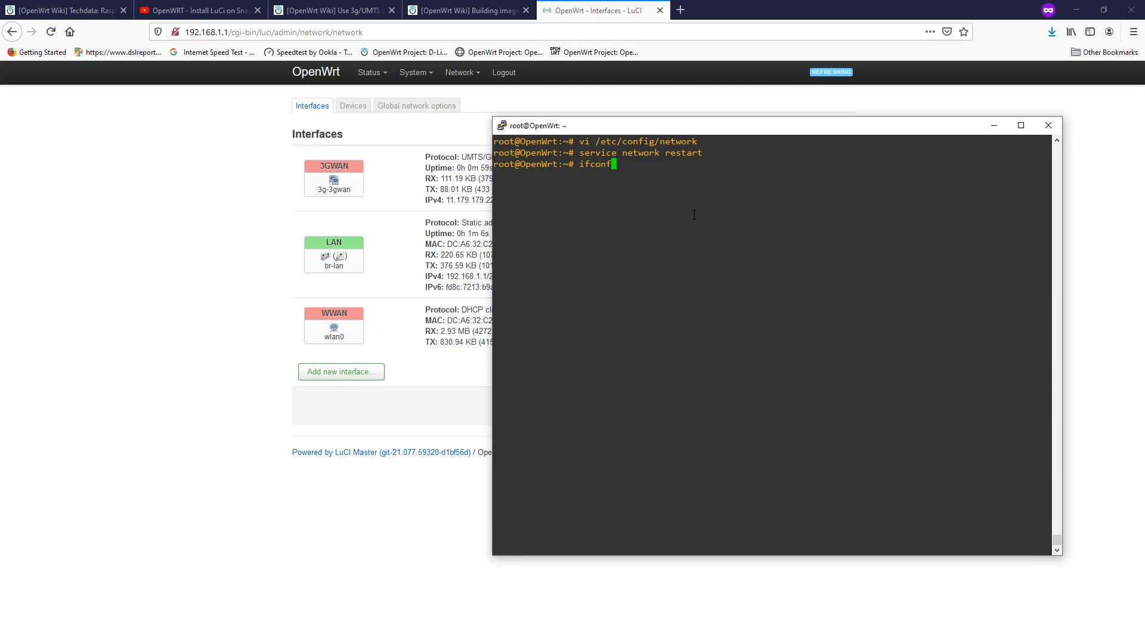
{"action": "key", "text": "Return"}
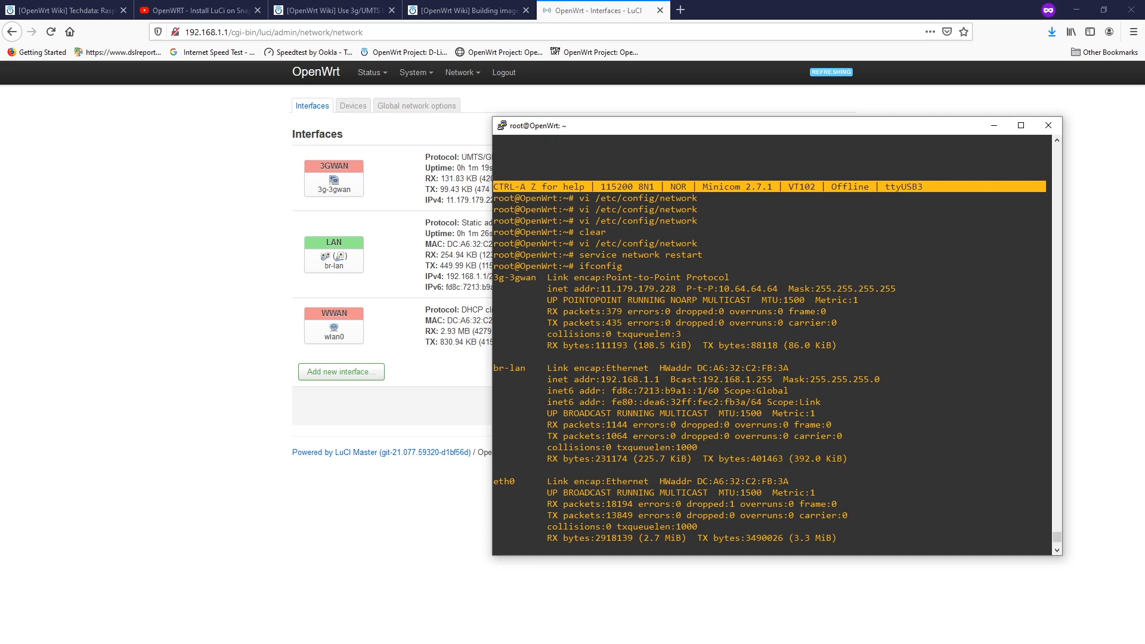
{"action": "scroll", "scroll_direction": "down", "scroll_amount": 3}
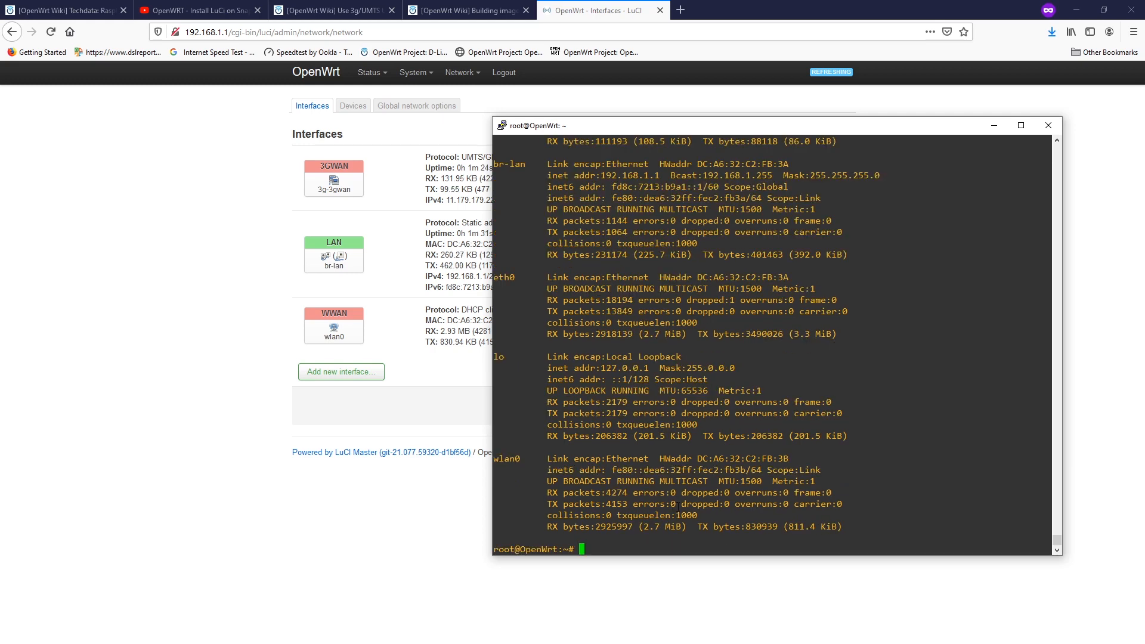
{"action": "type", "text": "ping 1.1"}
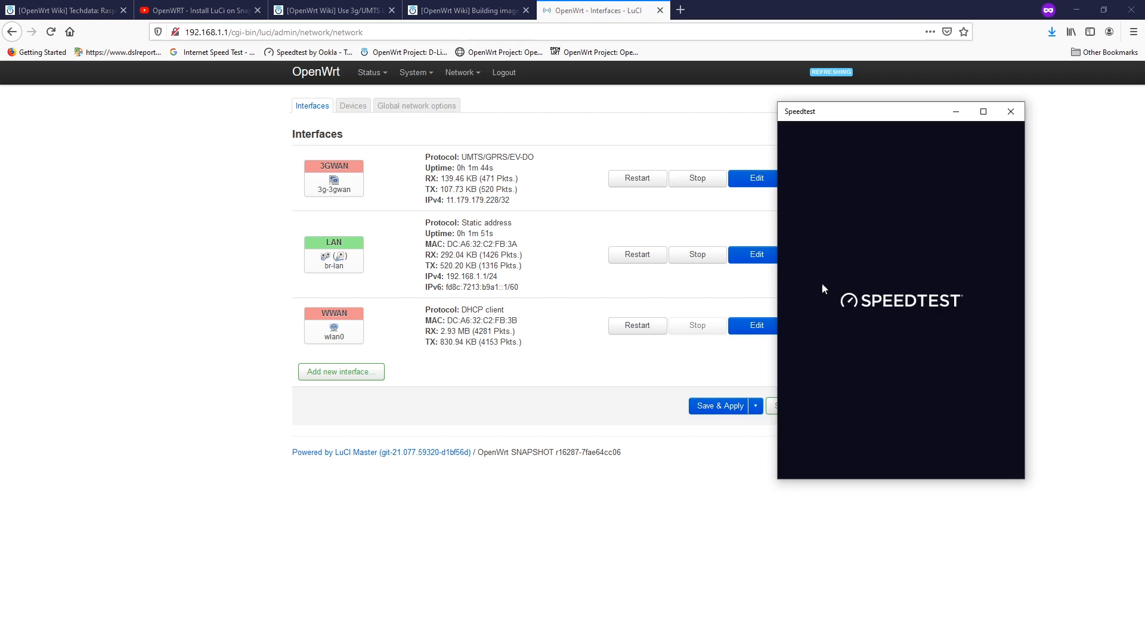
Step: Show LuCI's realtime traffic graph and run a speed test over 3g-3gwan (11.96 down, 4.68 up)
{"action": "left_click", "coordinate": [368, 72]}
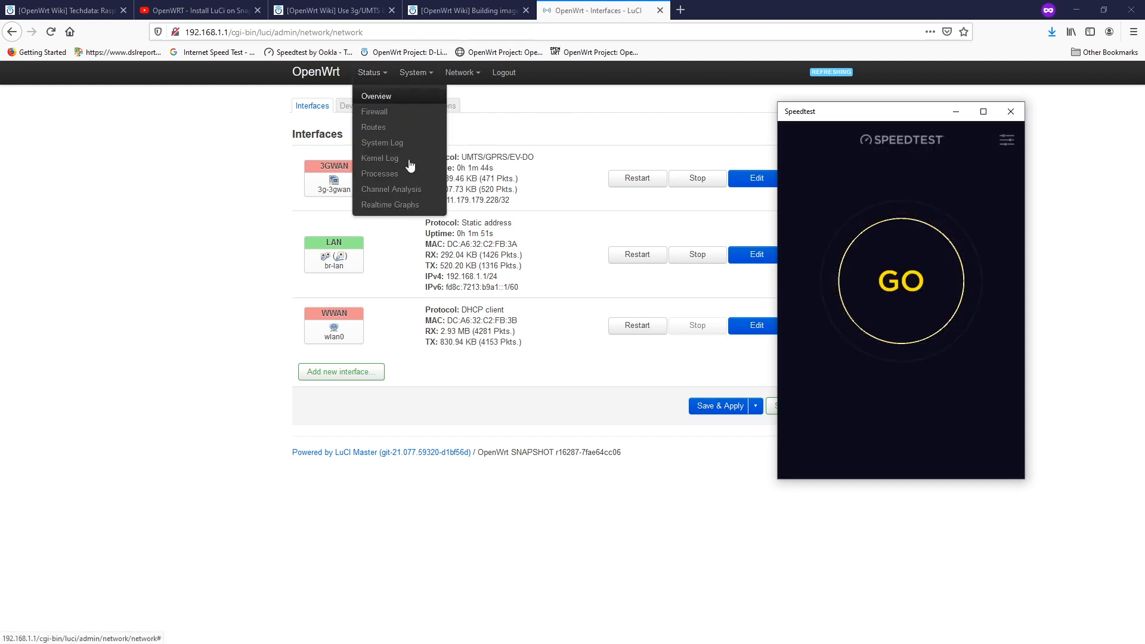
{"action": "mouse_move", "coordinate": [390, 204]}
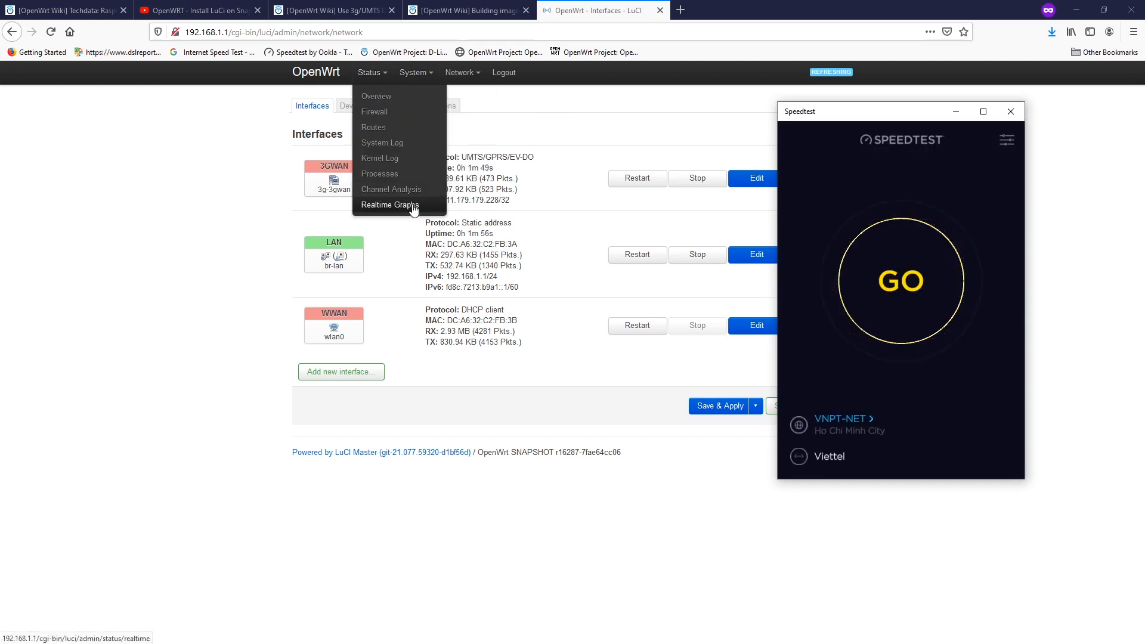
{"action": "left_click", "coordinate": [390, 205]}
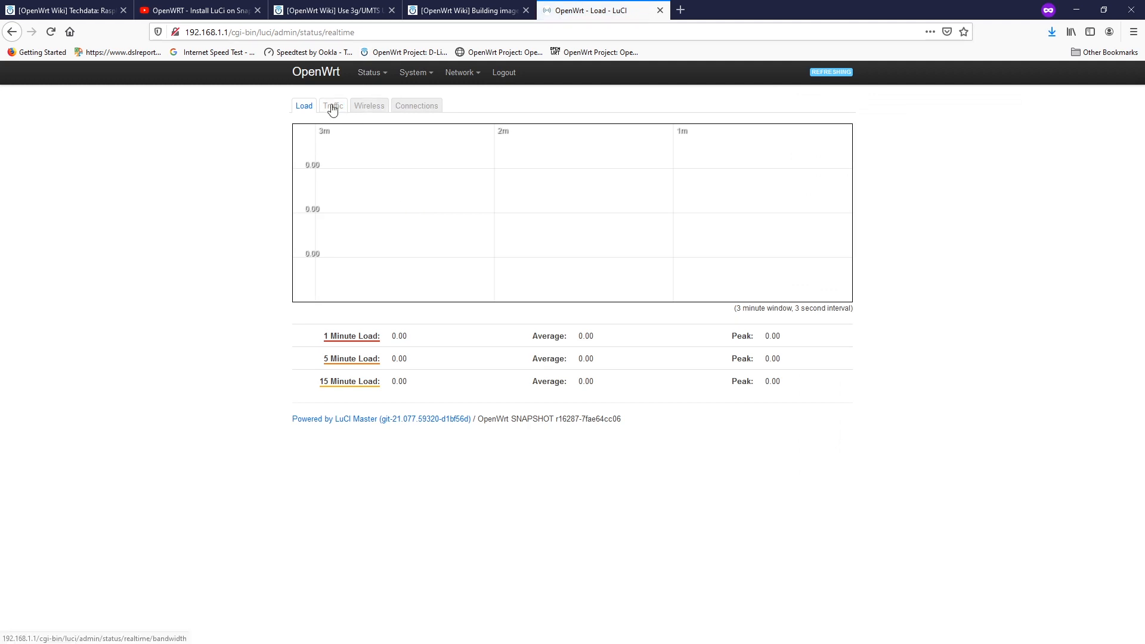
{"action": "left_click", "coordinate": [333, 105]}
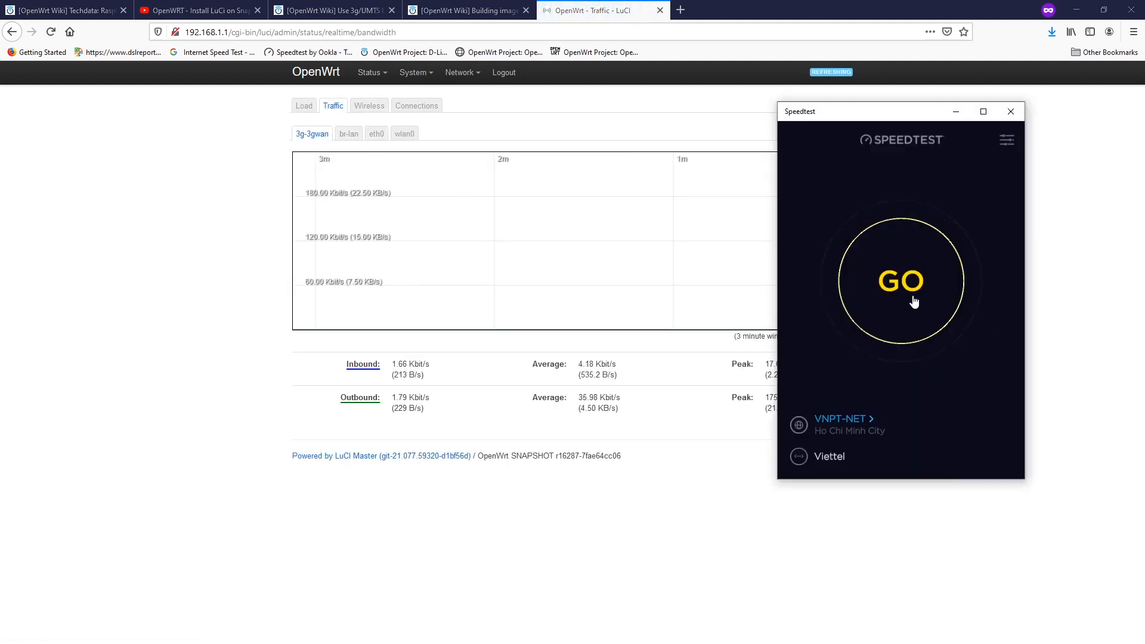
{"action": "left_click", "coordinate": [900, 280]}
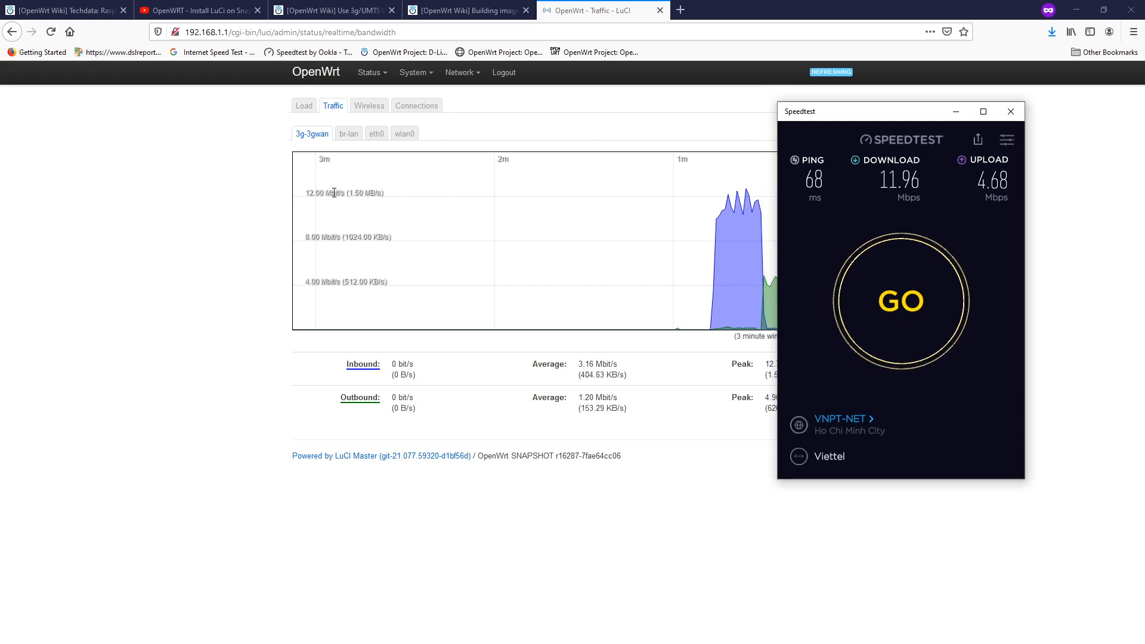
Step: Switch to the 'OpenWRT - Install LuCi on Snapshot Firmware' YouTube video and scroll to its description
{"action": "left_click", "coordinate": [197, 10]}
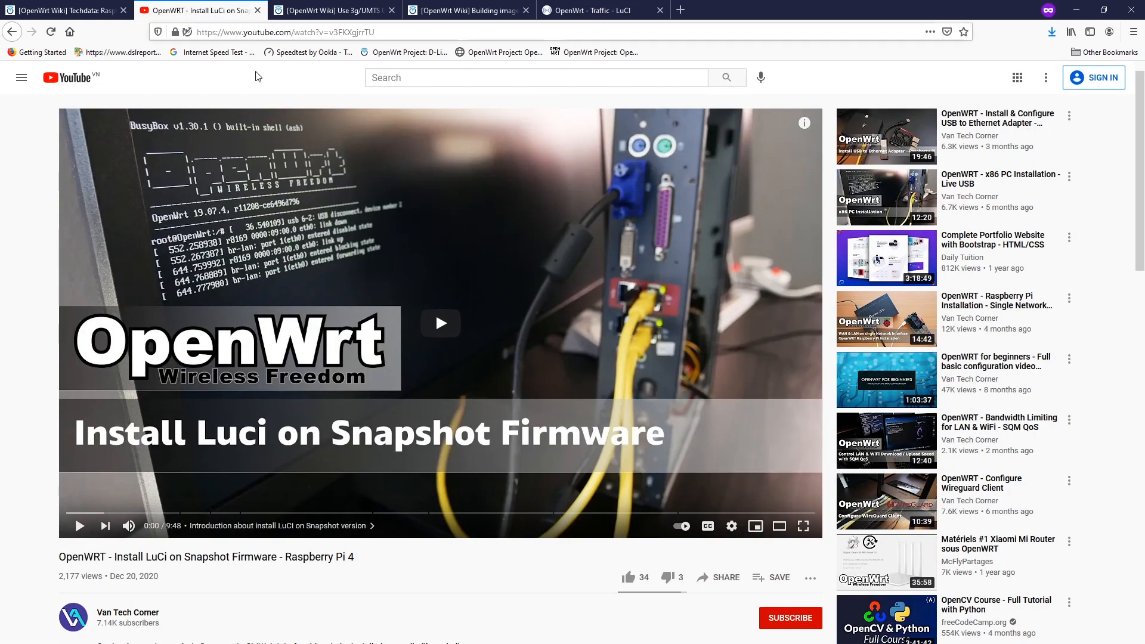
{"action": "scroll", "scroll_direction": "down", "scroll_amount": 3}
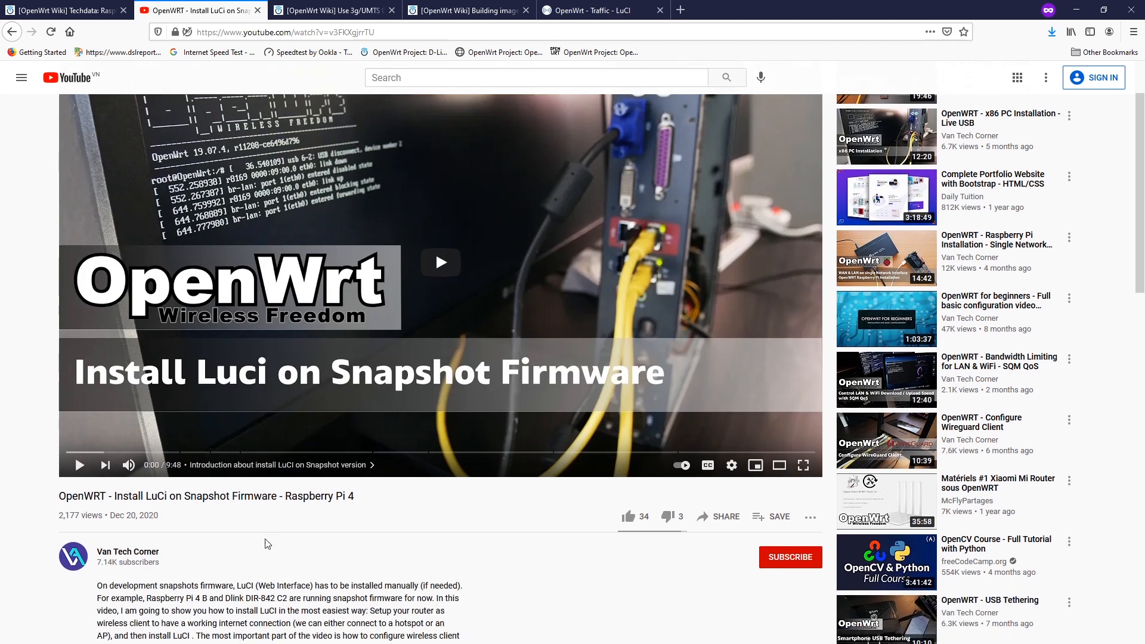
{"action": "mouse_move", "coordinate": [146, 553]}
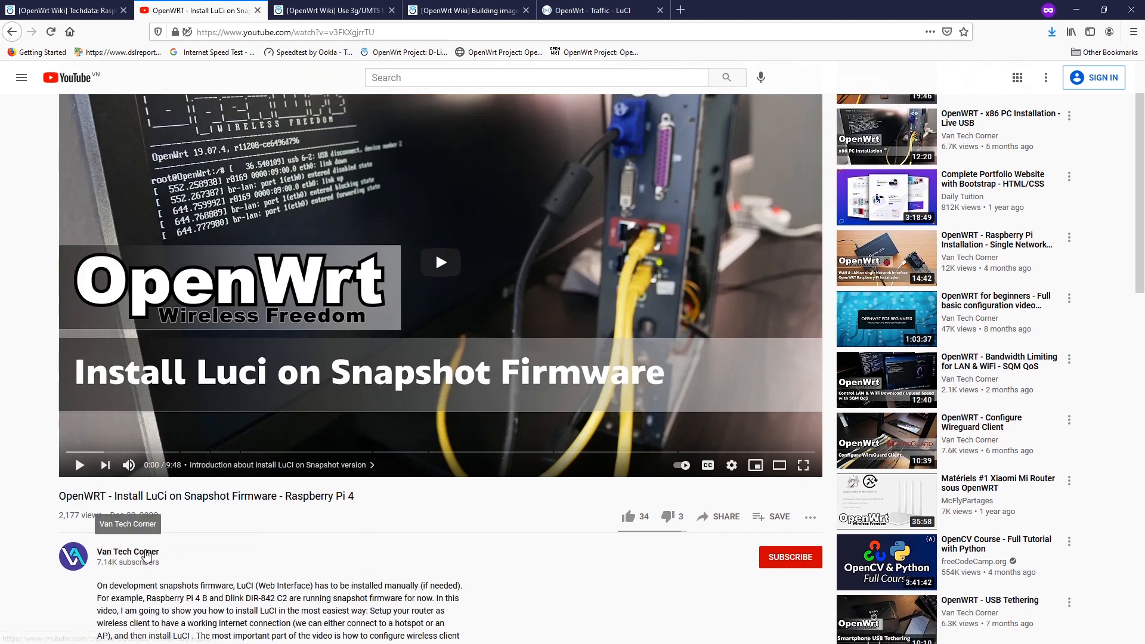
{"action": "mouse_move", "coordinate": [182, 557]}
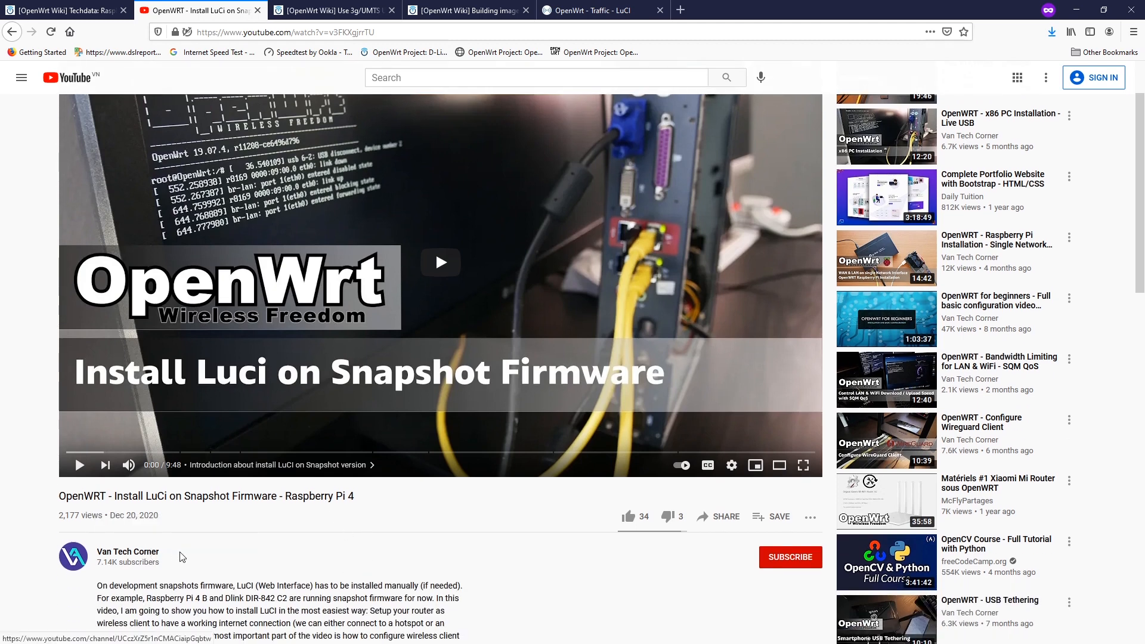